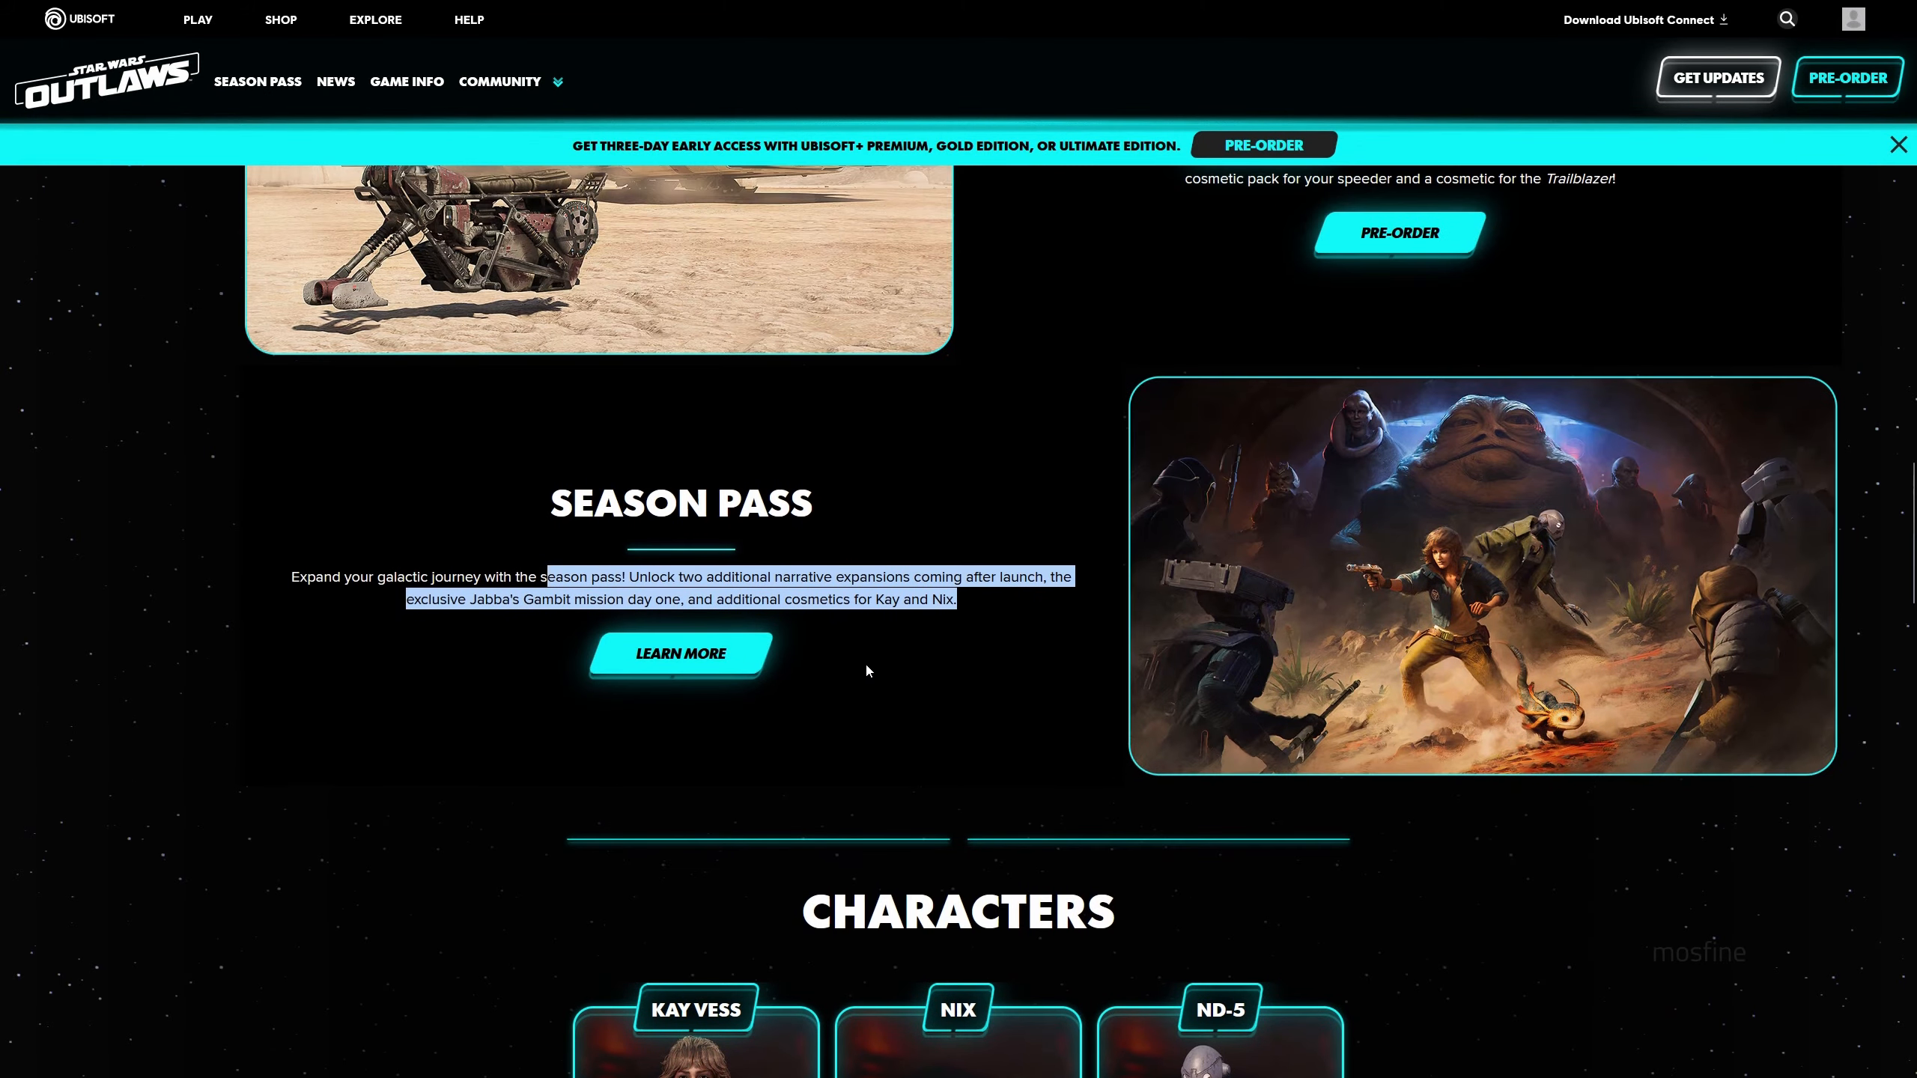
# - View the Star Wars Outlaws edition details and the pre-order bonus, then dismiss its popup
pyautogui.click(1845, 76)
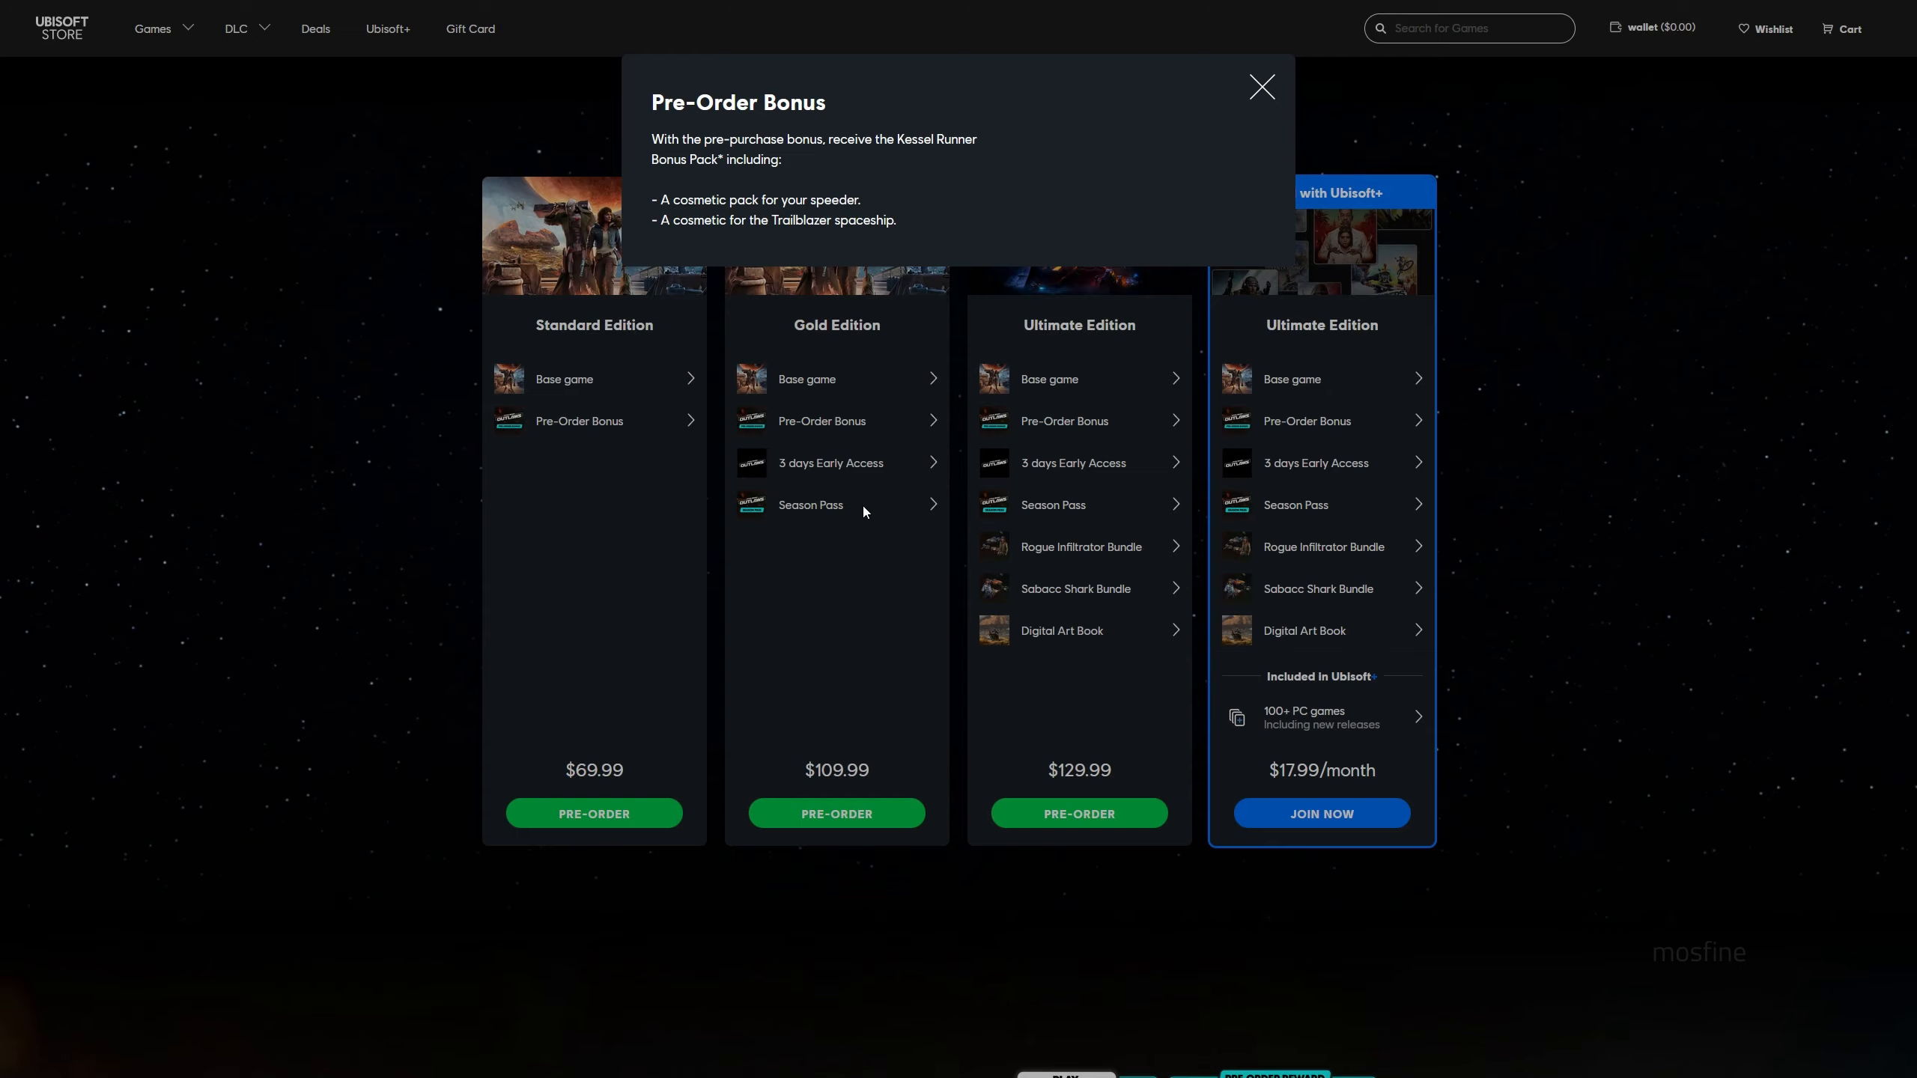
pyautogui.click(808, 505)
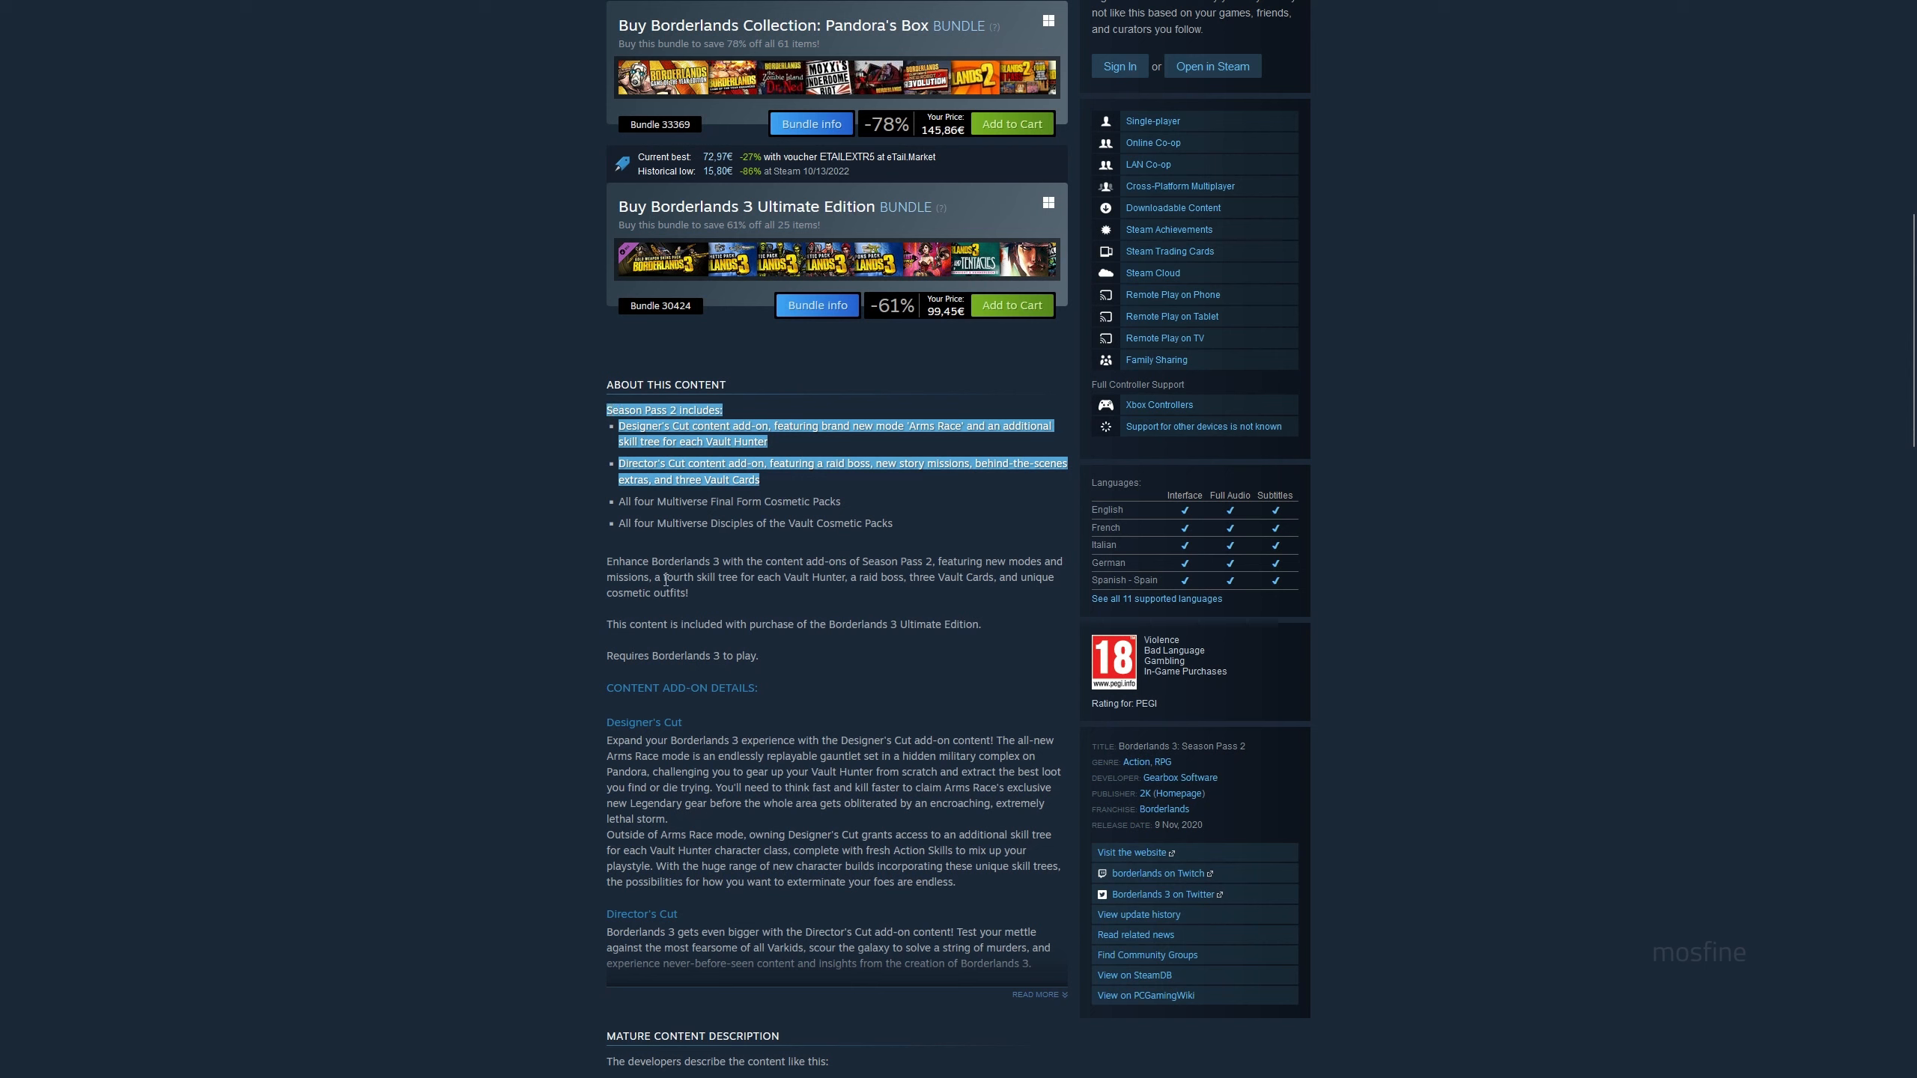
# - Highlight the Borderlands 3 Season Pass 2 summary and scroll down to its Not Recommended reviews
pyautogui.click(667, 579)
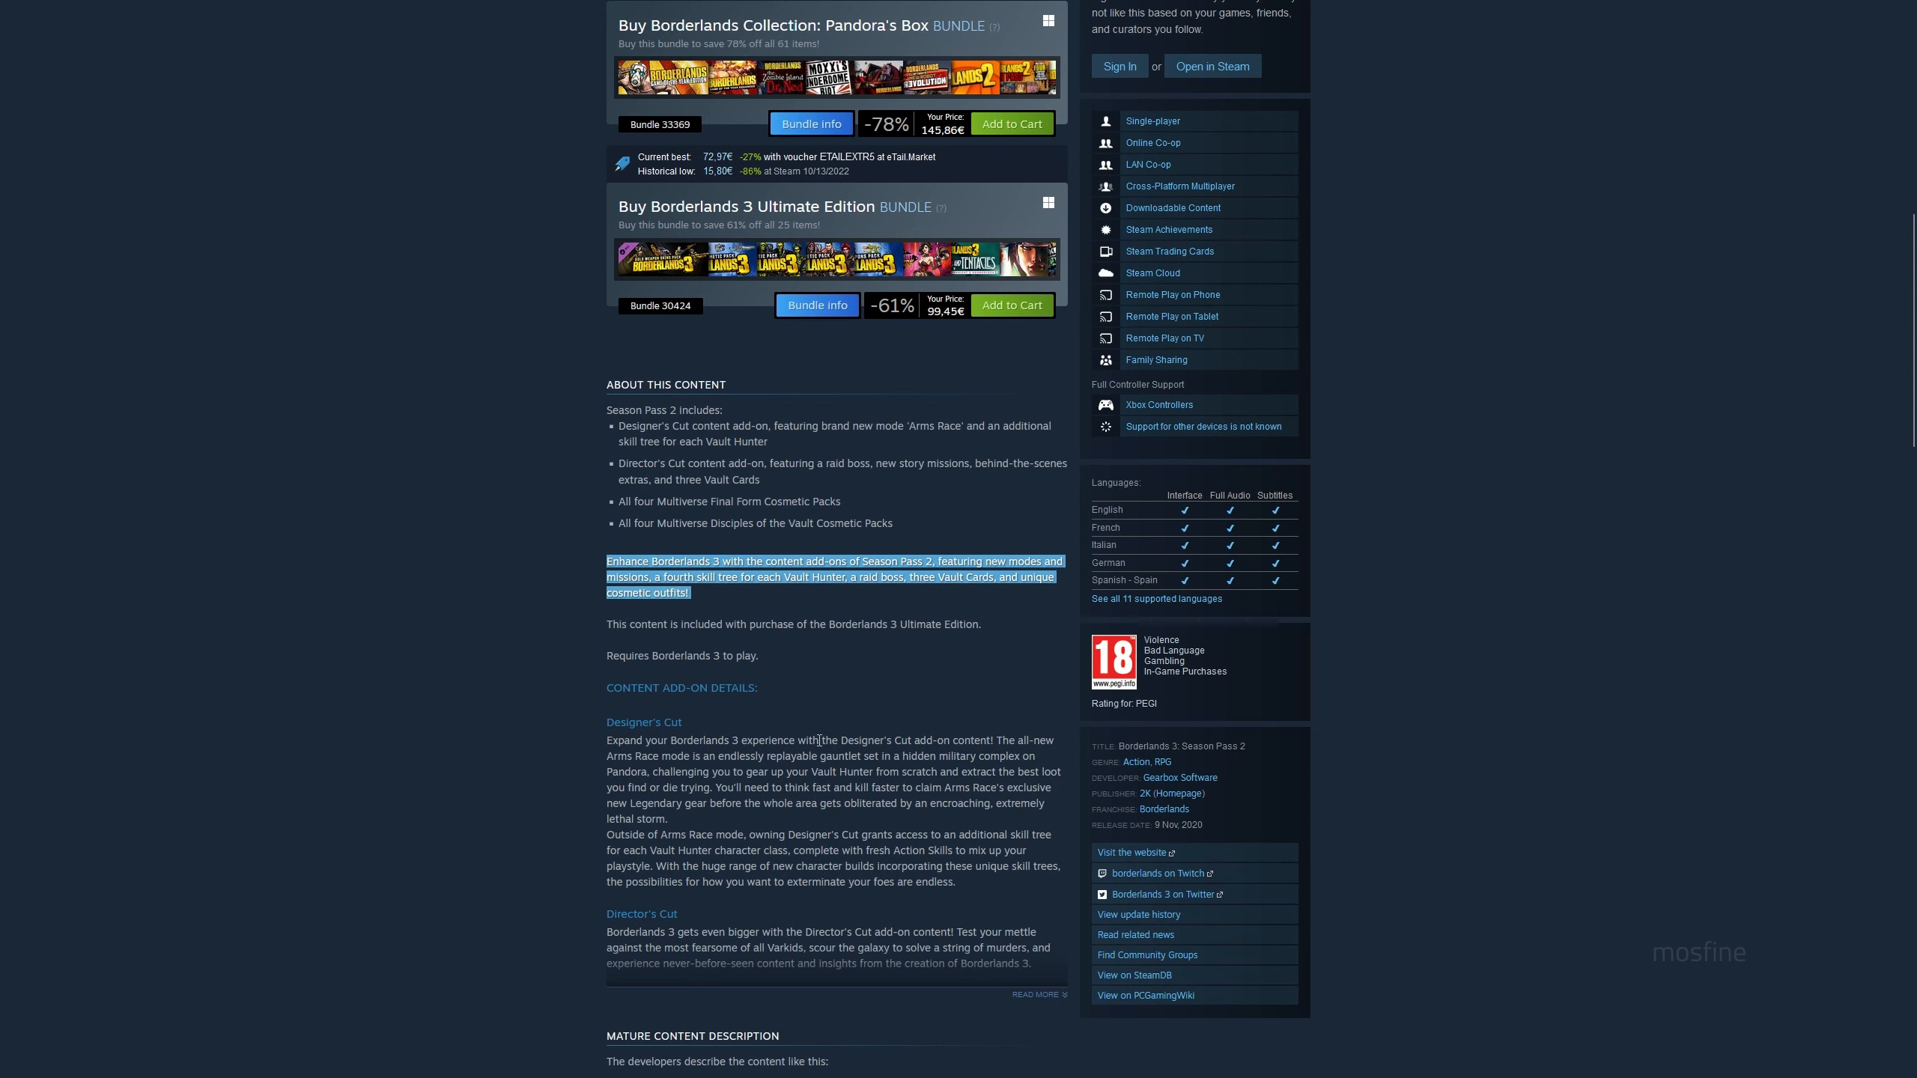
pyautogui.scroll(-3)
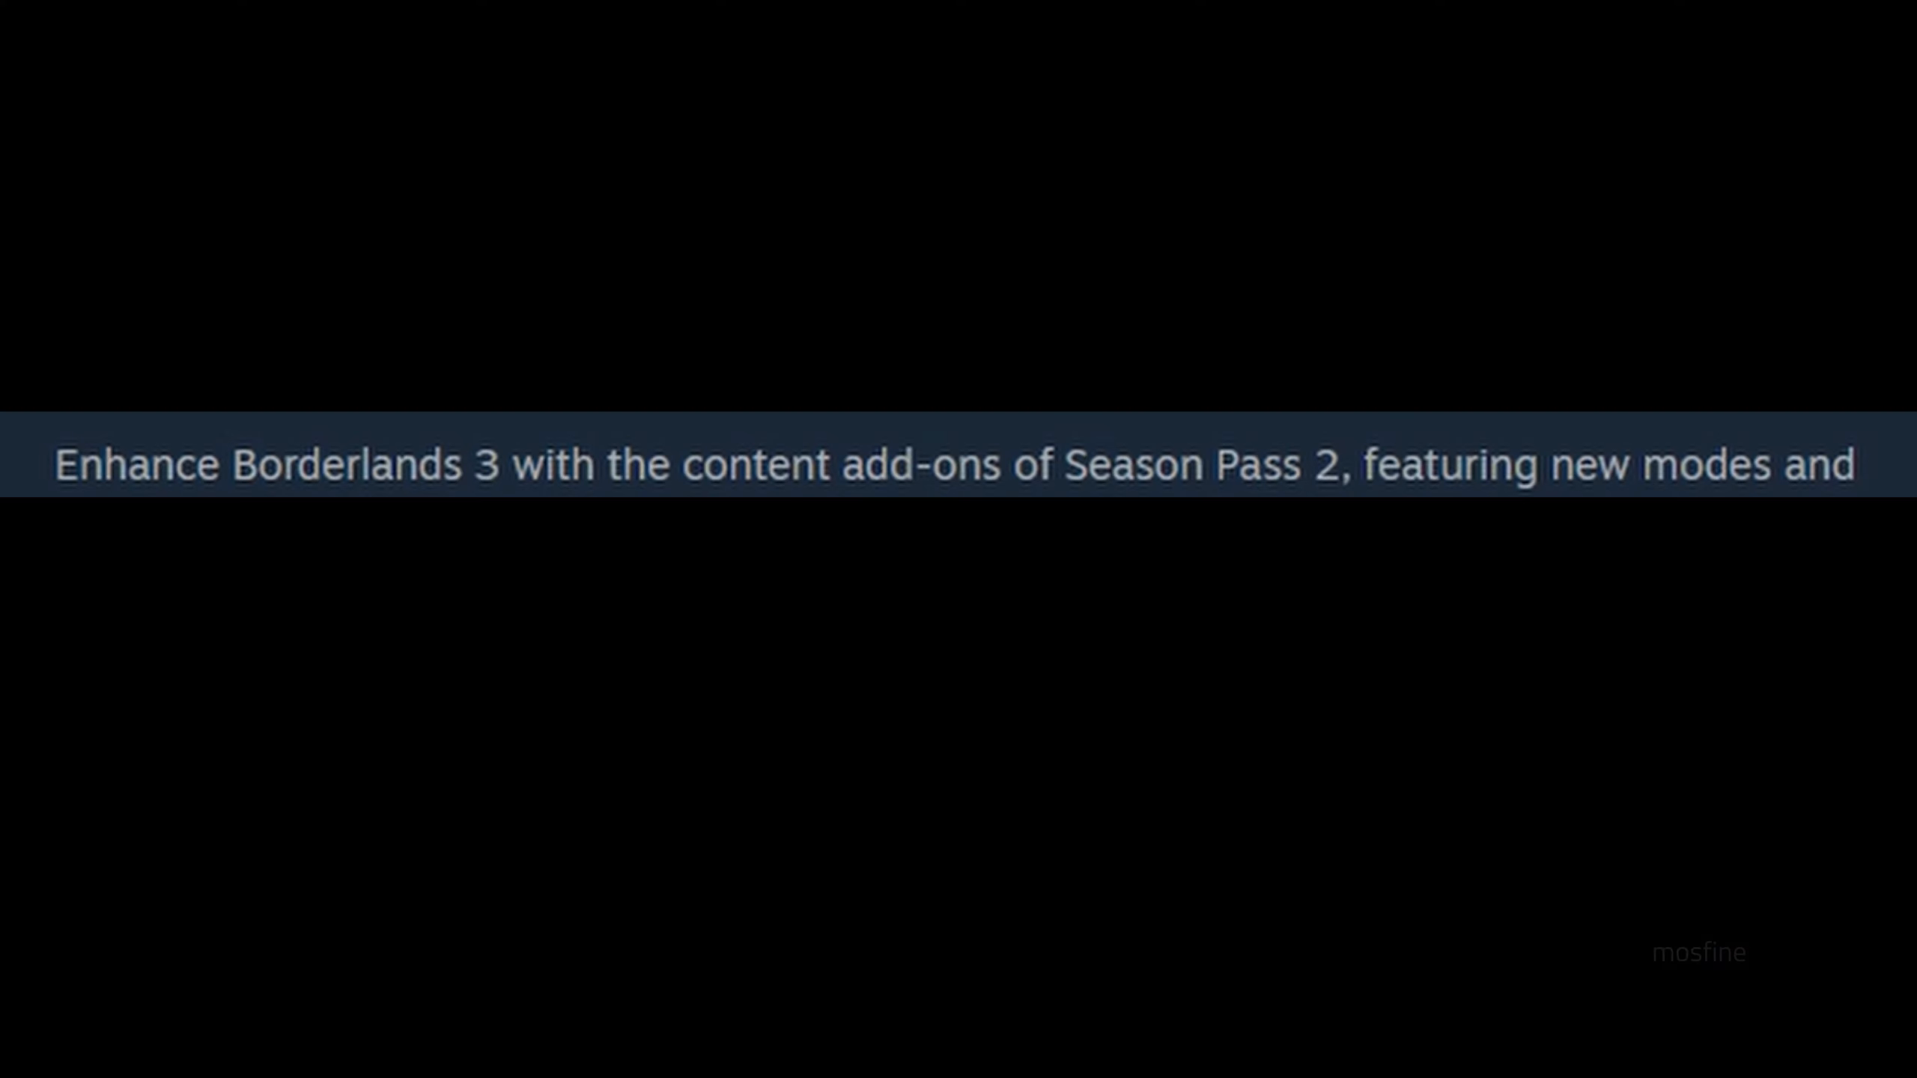
pyautogui.scroll(-3)
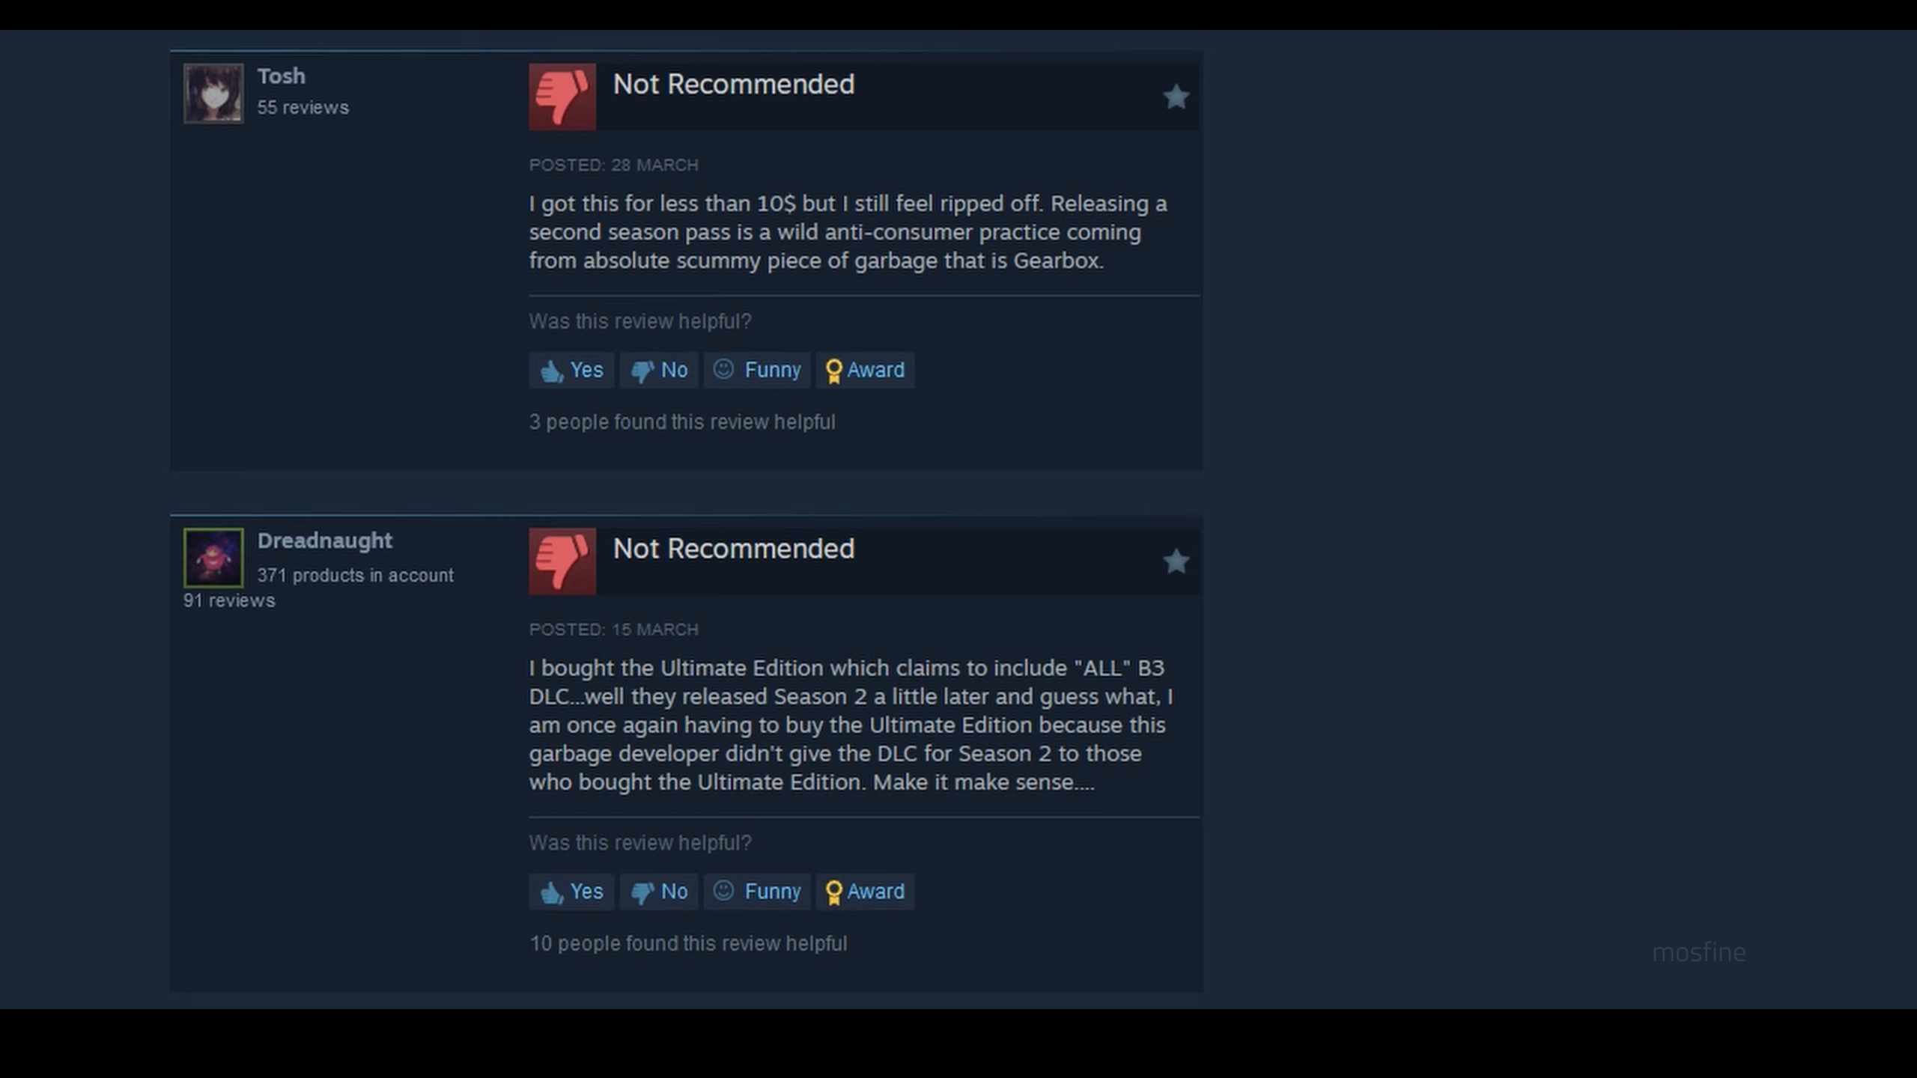
pyautogui.scroll(-3)
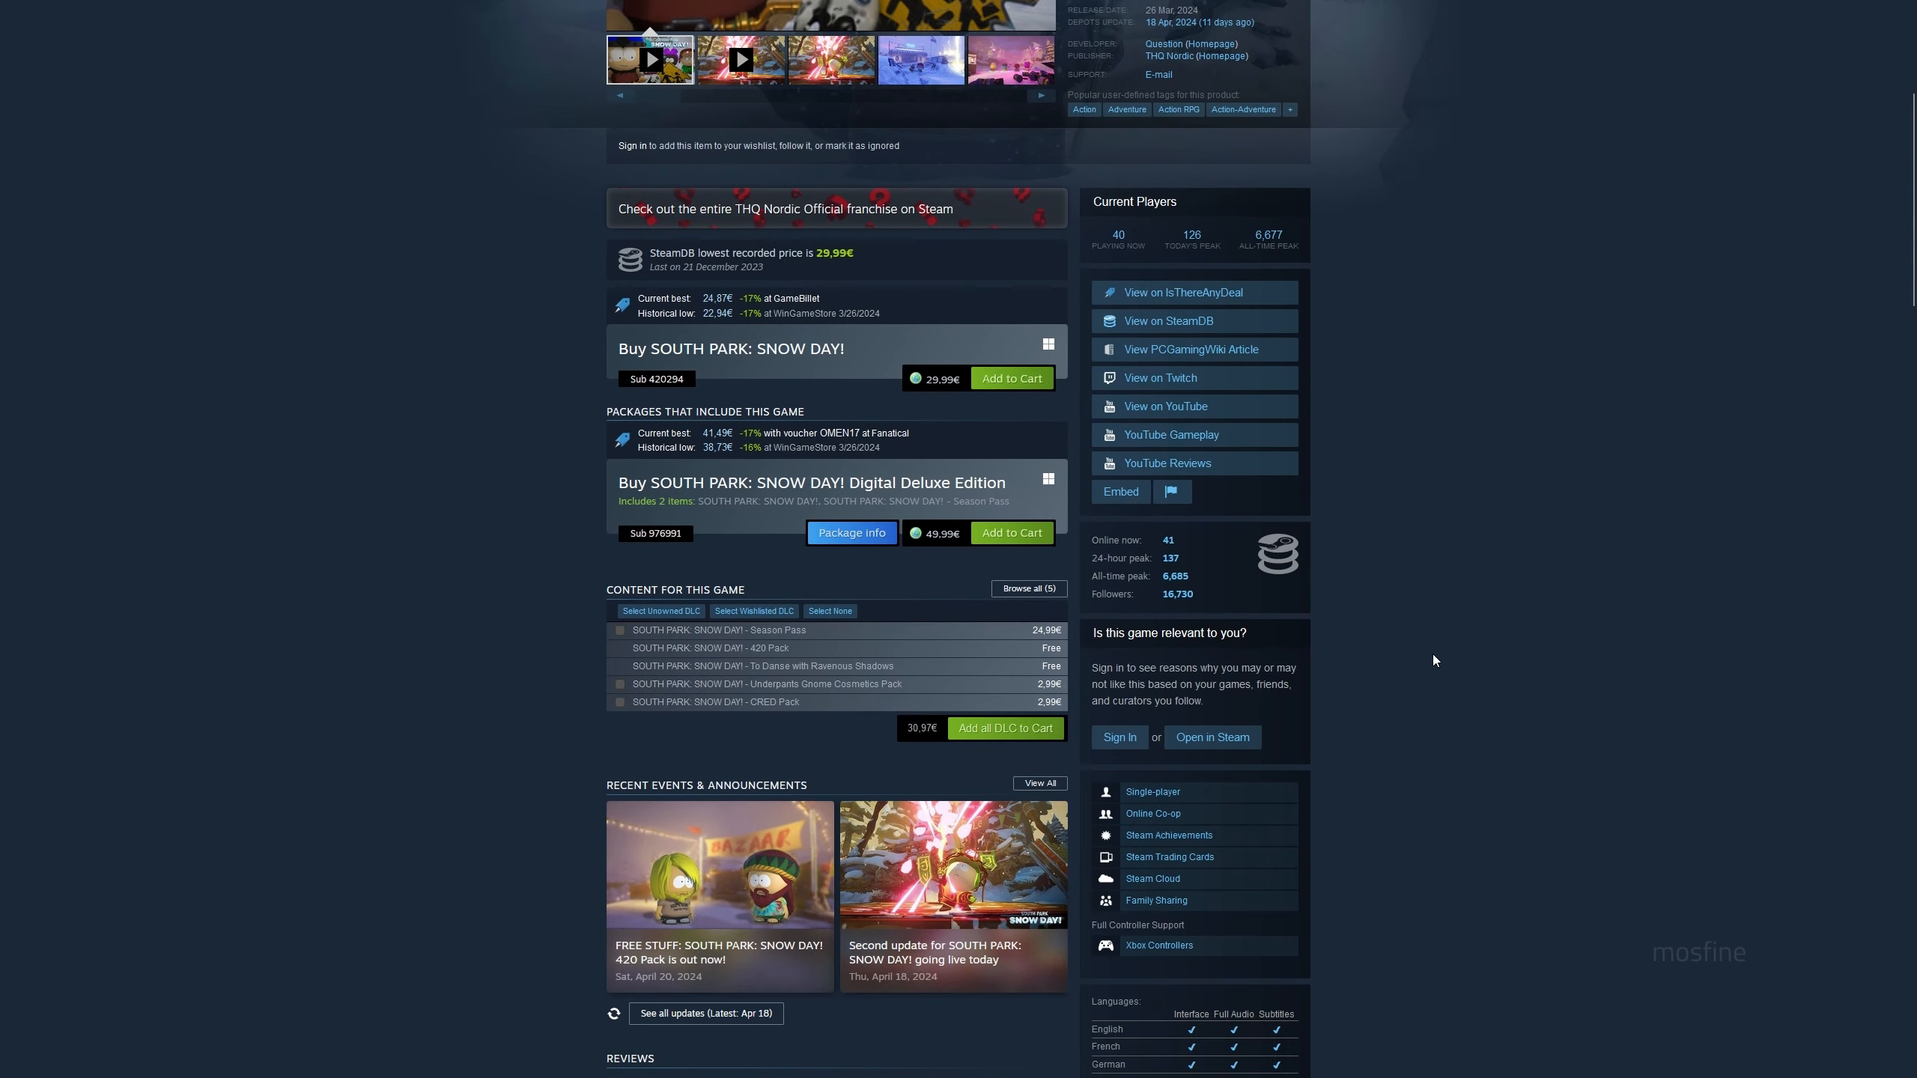
# - Scroll to the South Park: Snow Day Digital Deluxe Edition section listing the Season Pass's six DLCs
pyautogui.scroll(-3)
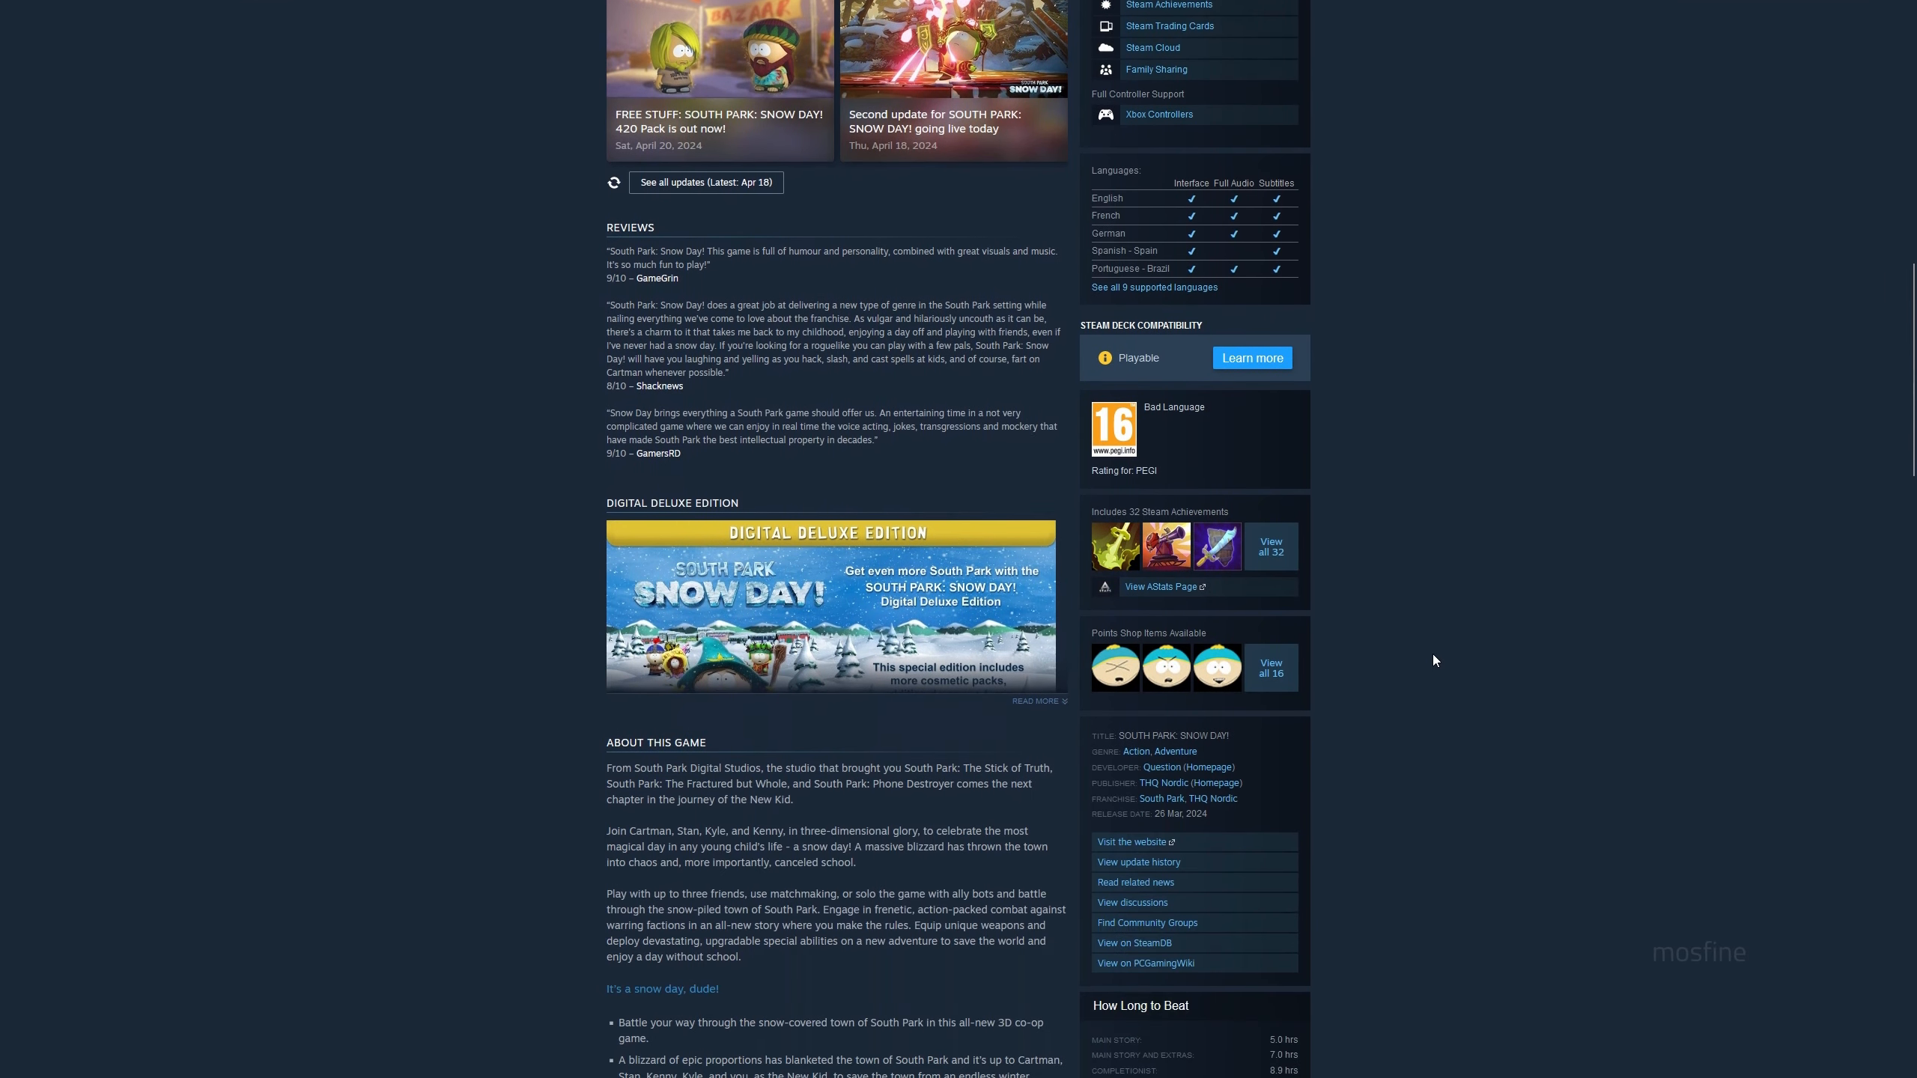
pyautogui.scroll(-3)
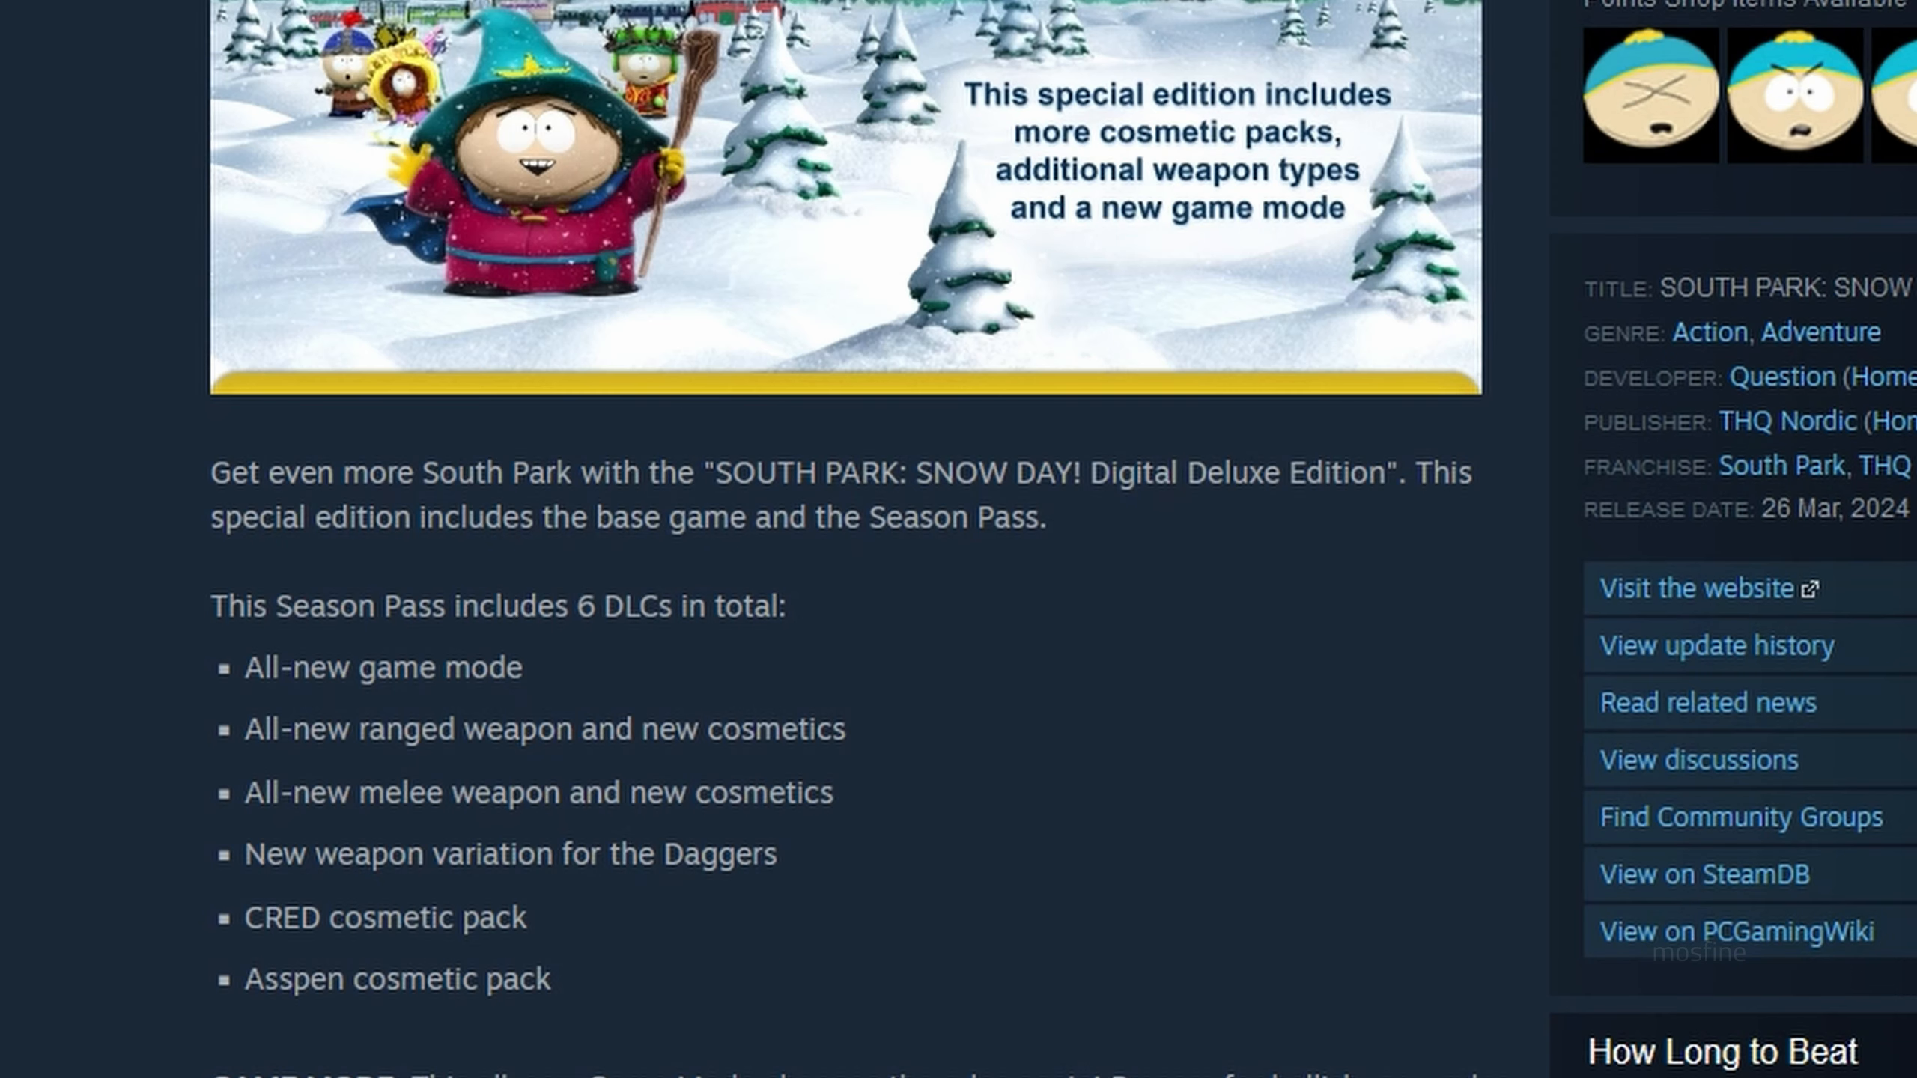
pyautogui.moveTo(788, 449)
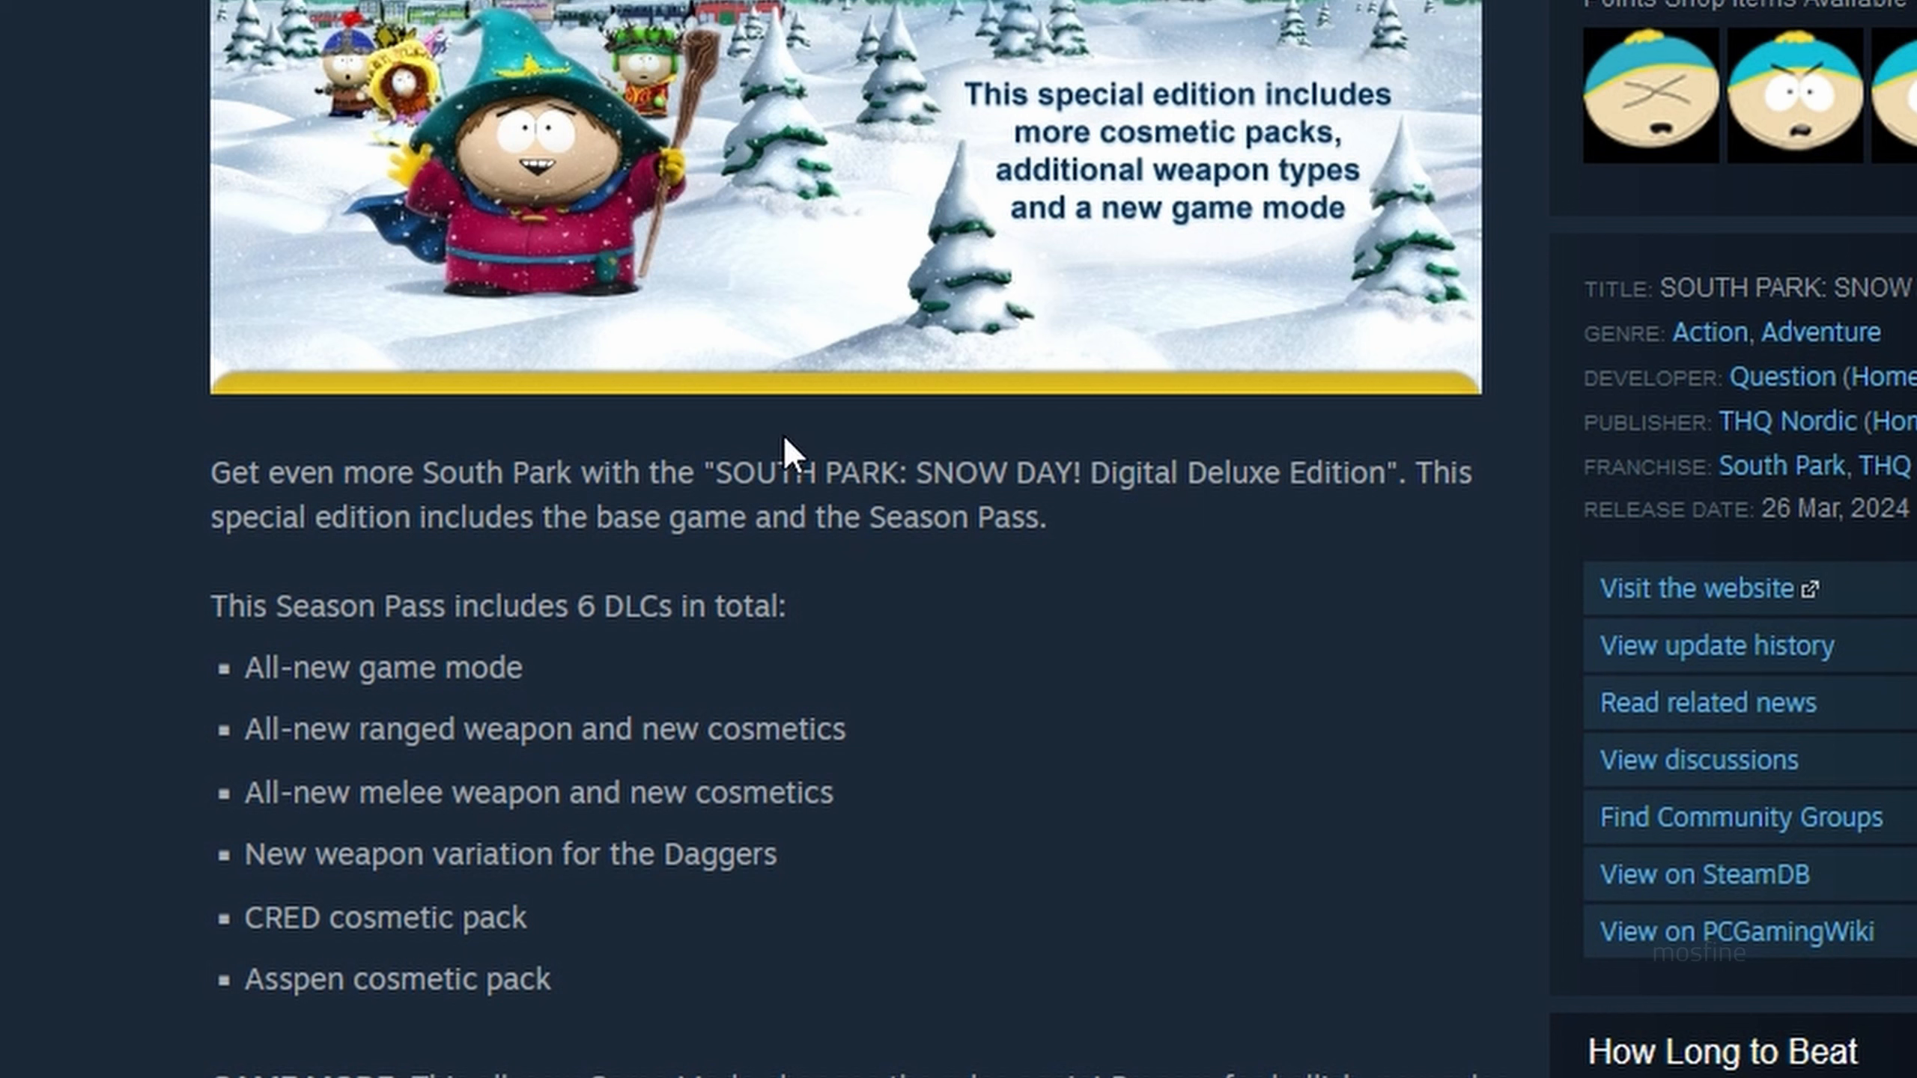
pyautogui.moveTo(370, 770)
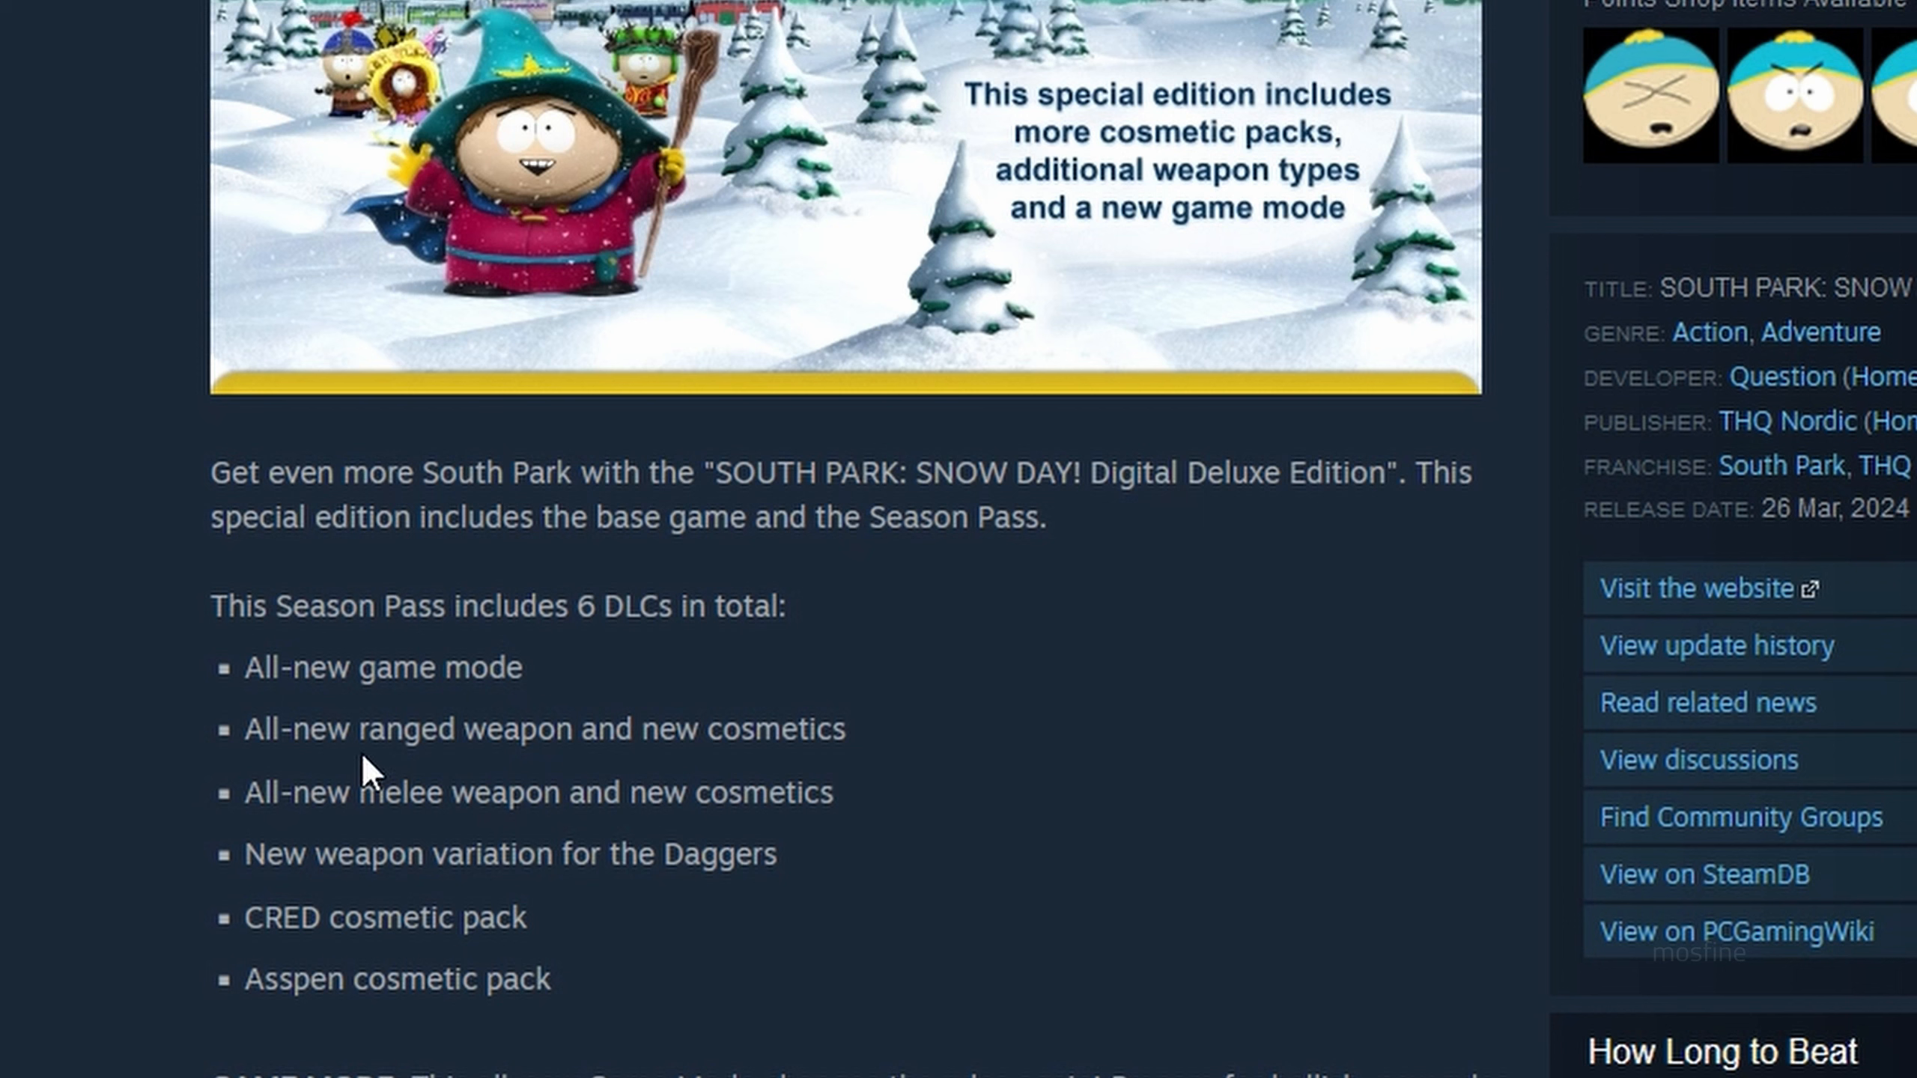
pyautogui.scroll(-3)
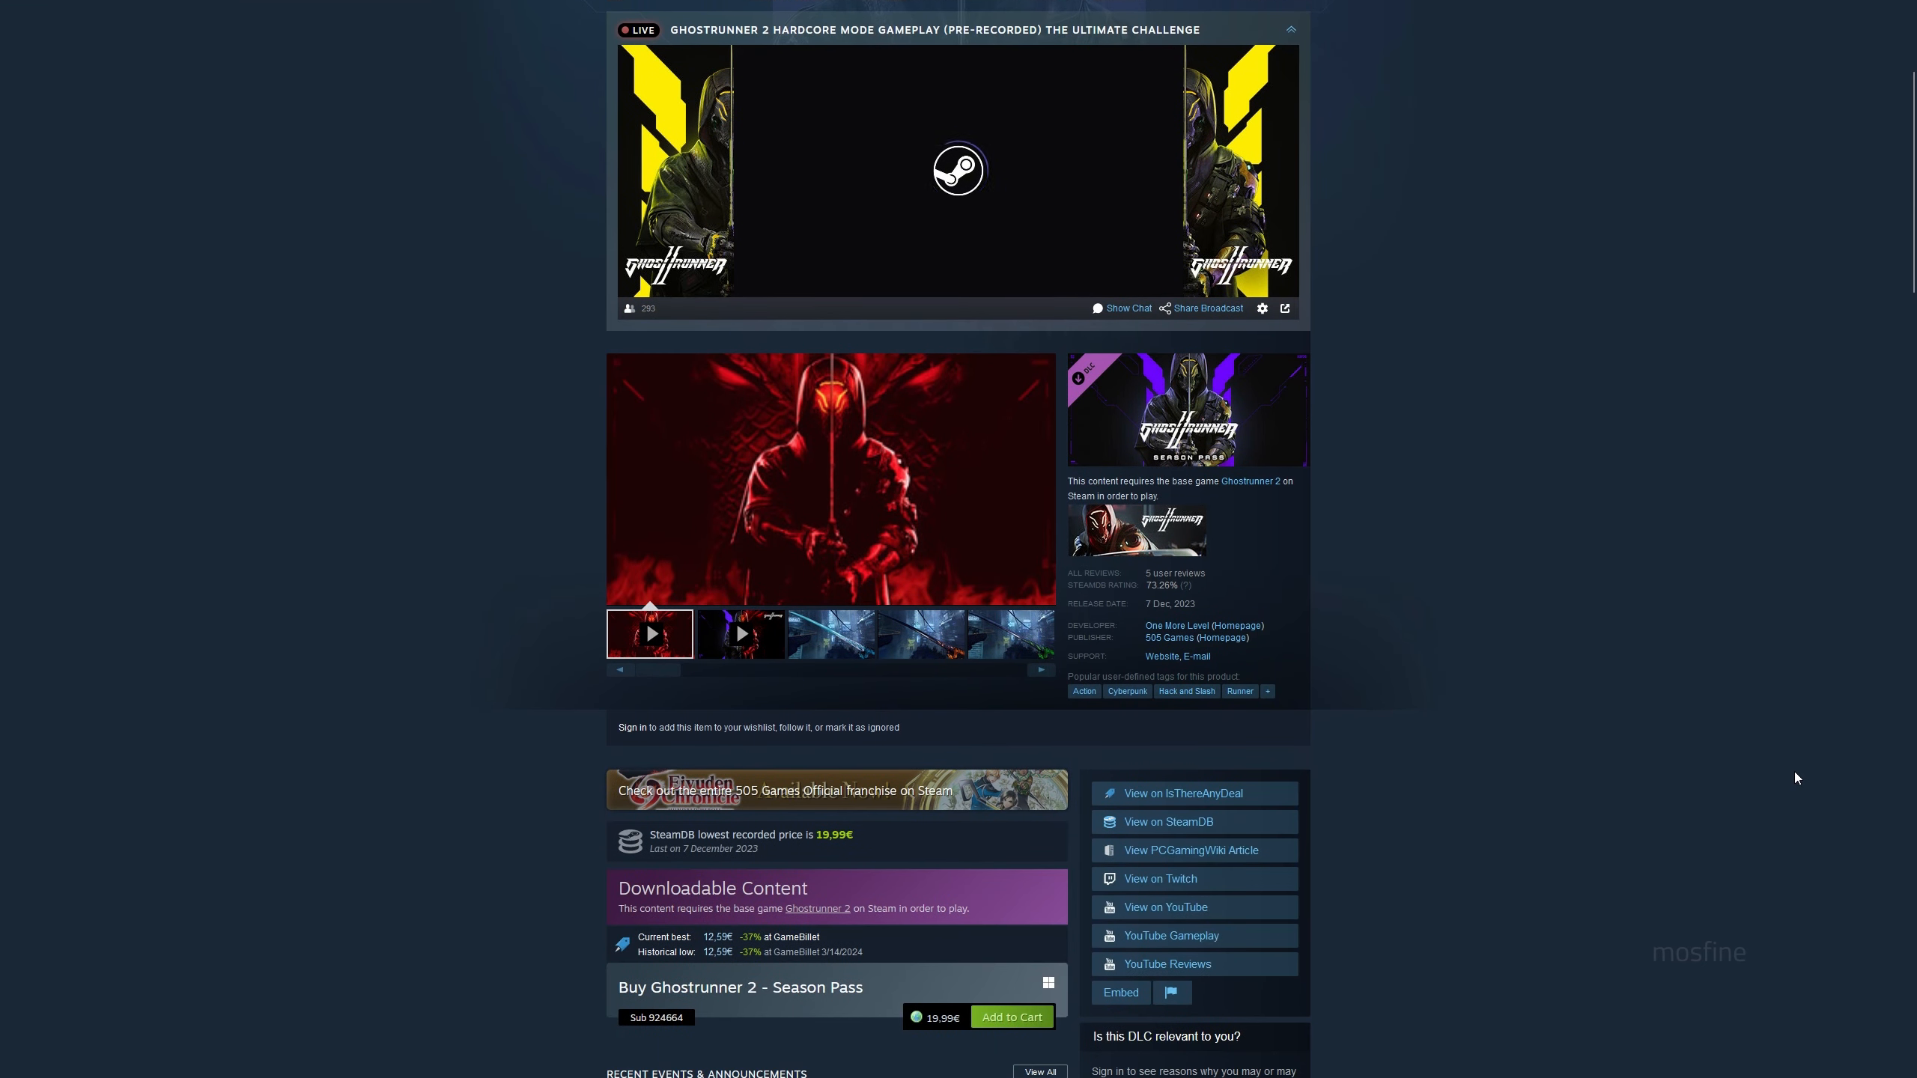
# - Scroll to About This Content showing Ghostrunner 2 Season Pass's four cosmetic packs and game mode
pyautogui.scroll(-3)
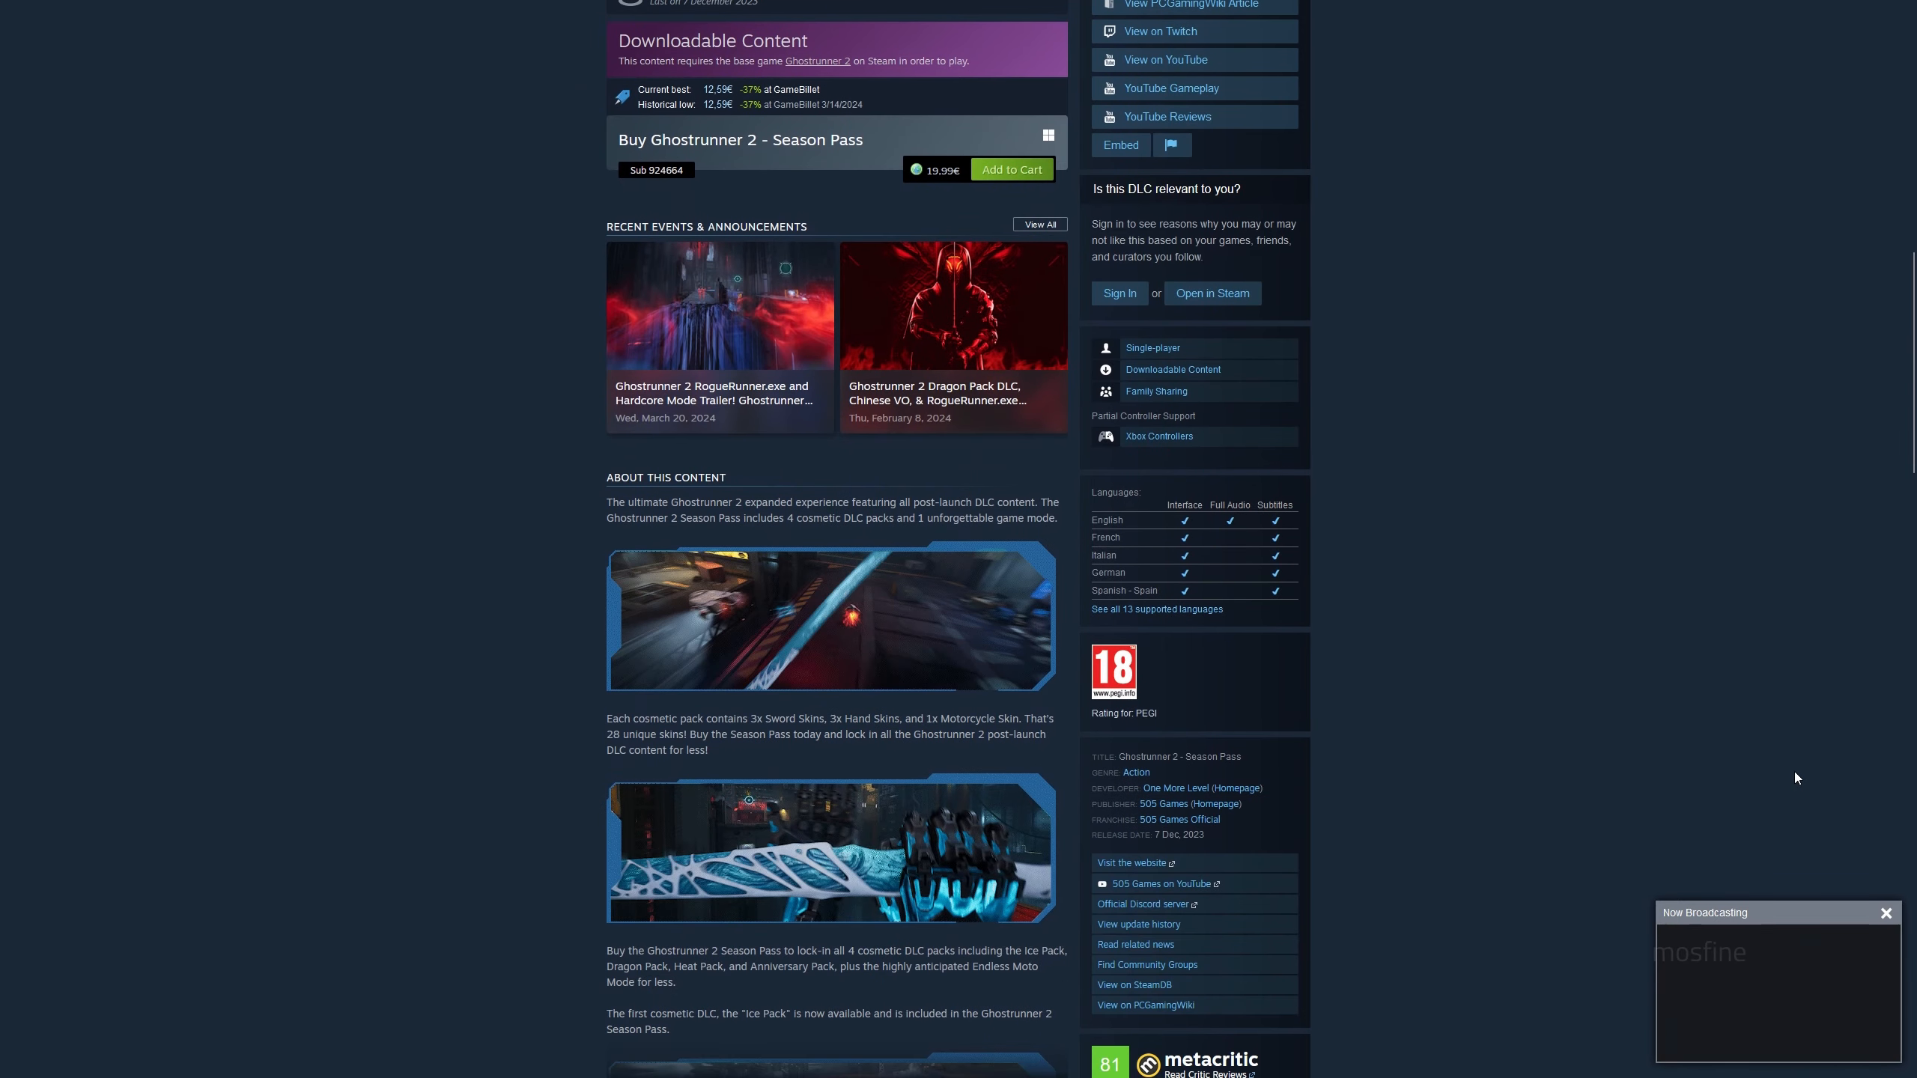
pyautogui.scroll(-3)
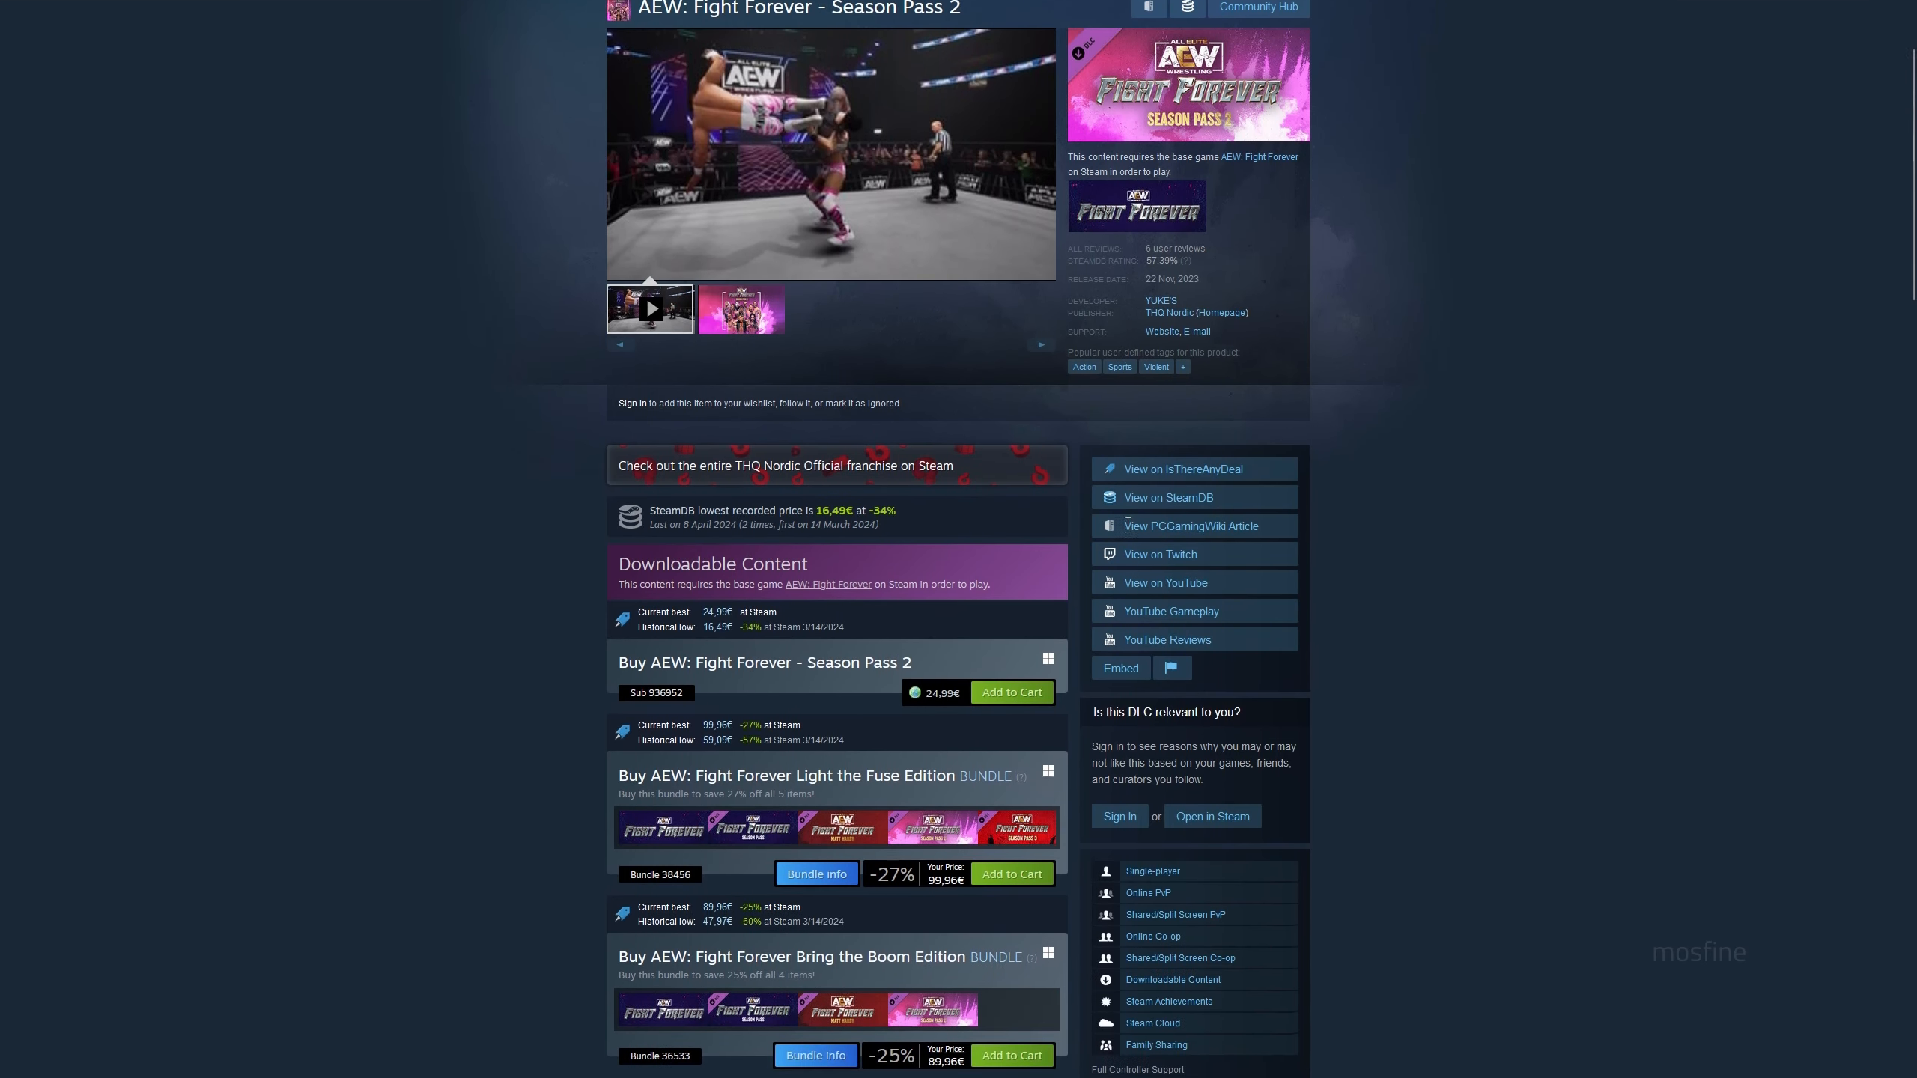
# - Highlight the AEW: Fight Forever Season Pass 2 description and continue to its mature content notes
pyautogui.scroll(-3)
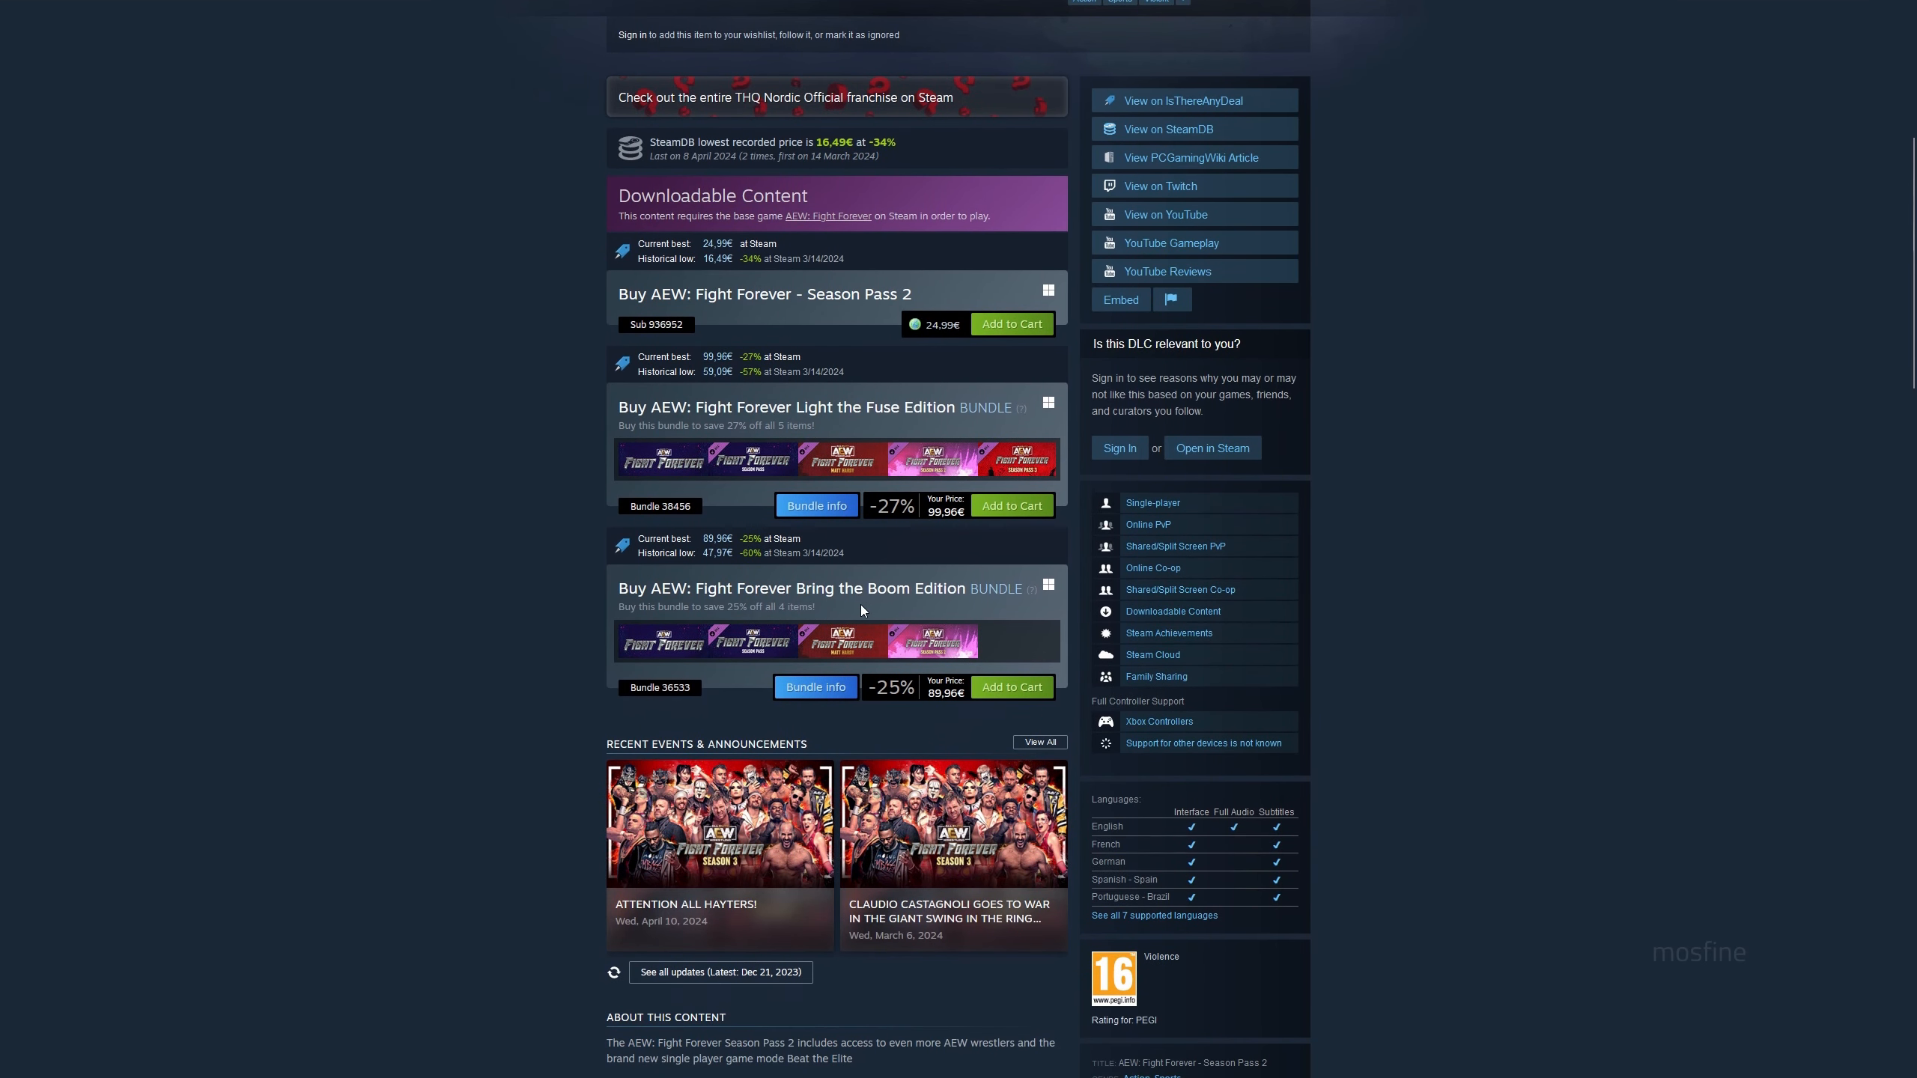
pyautogui.scroll(-3)
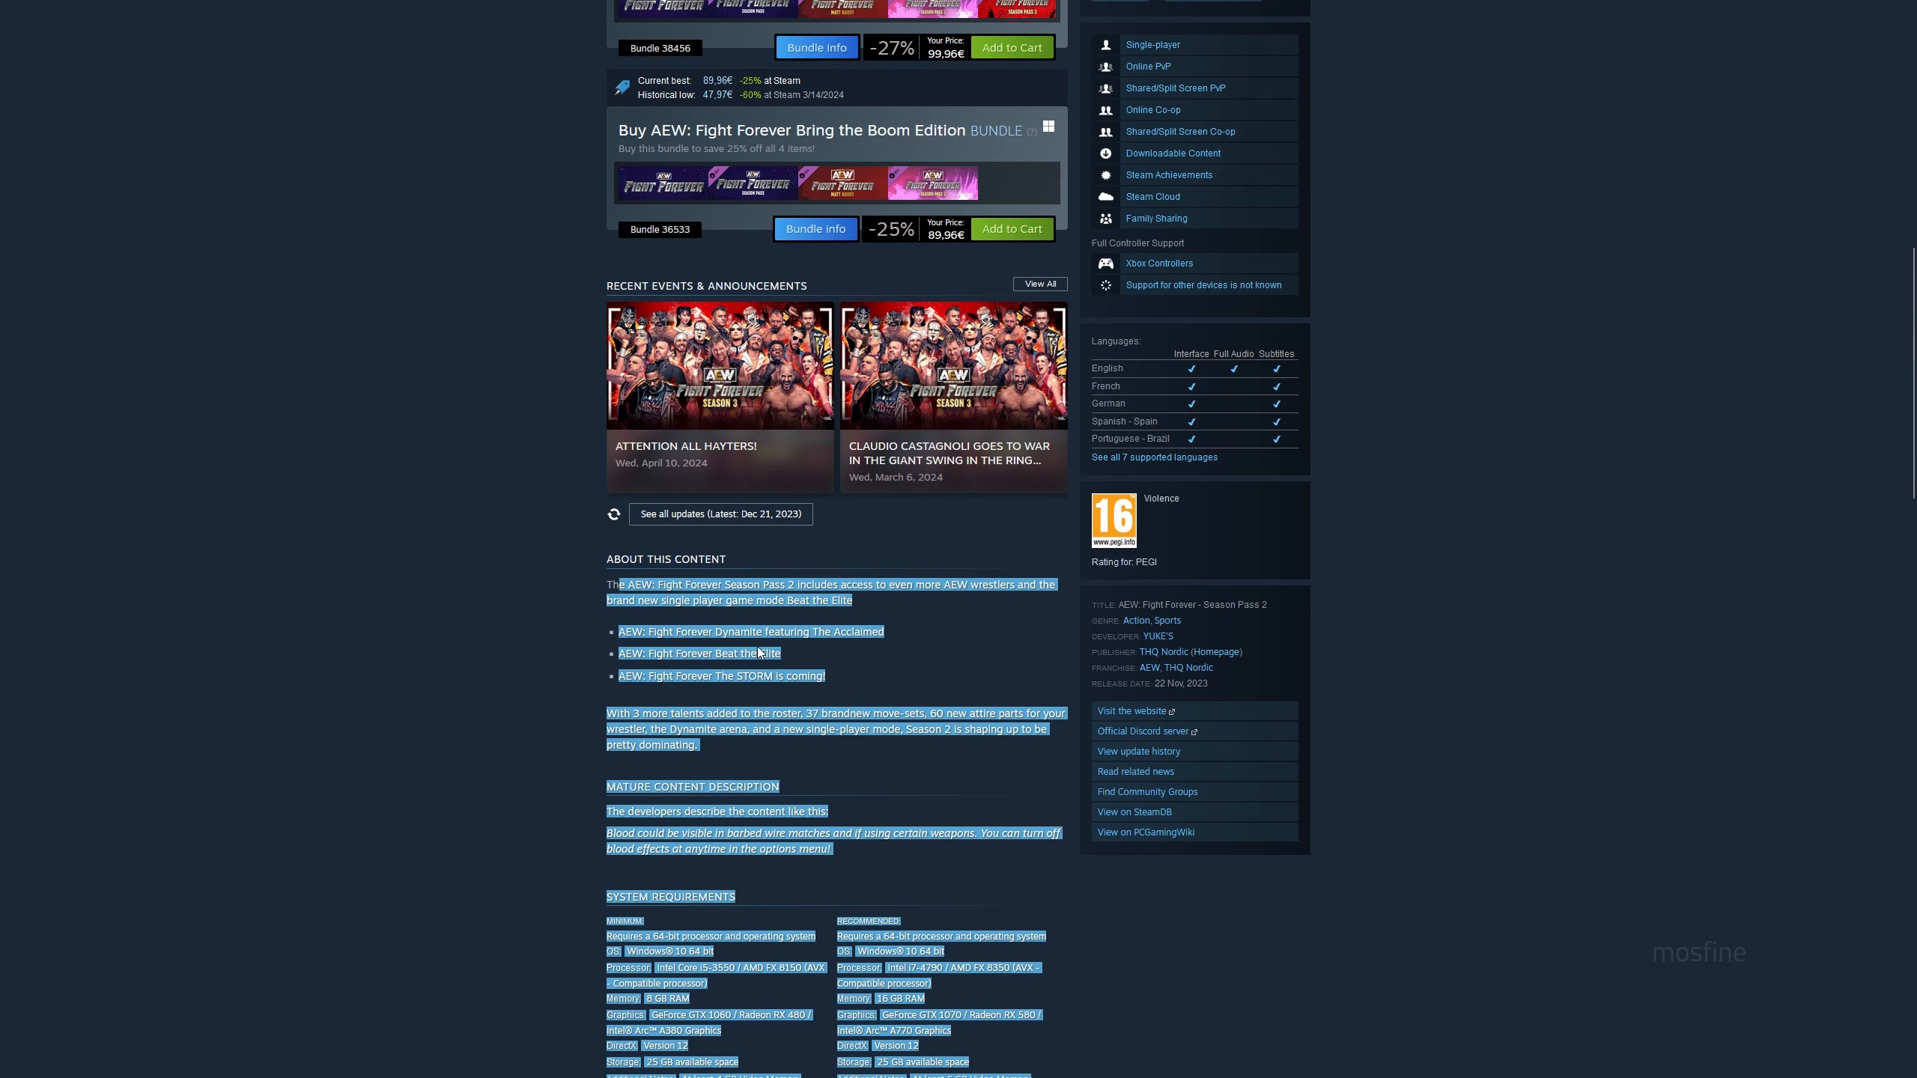
pyautogui.click(589, 583)
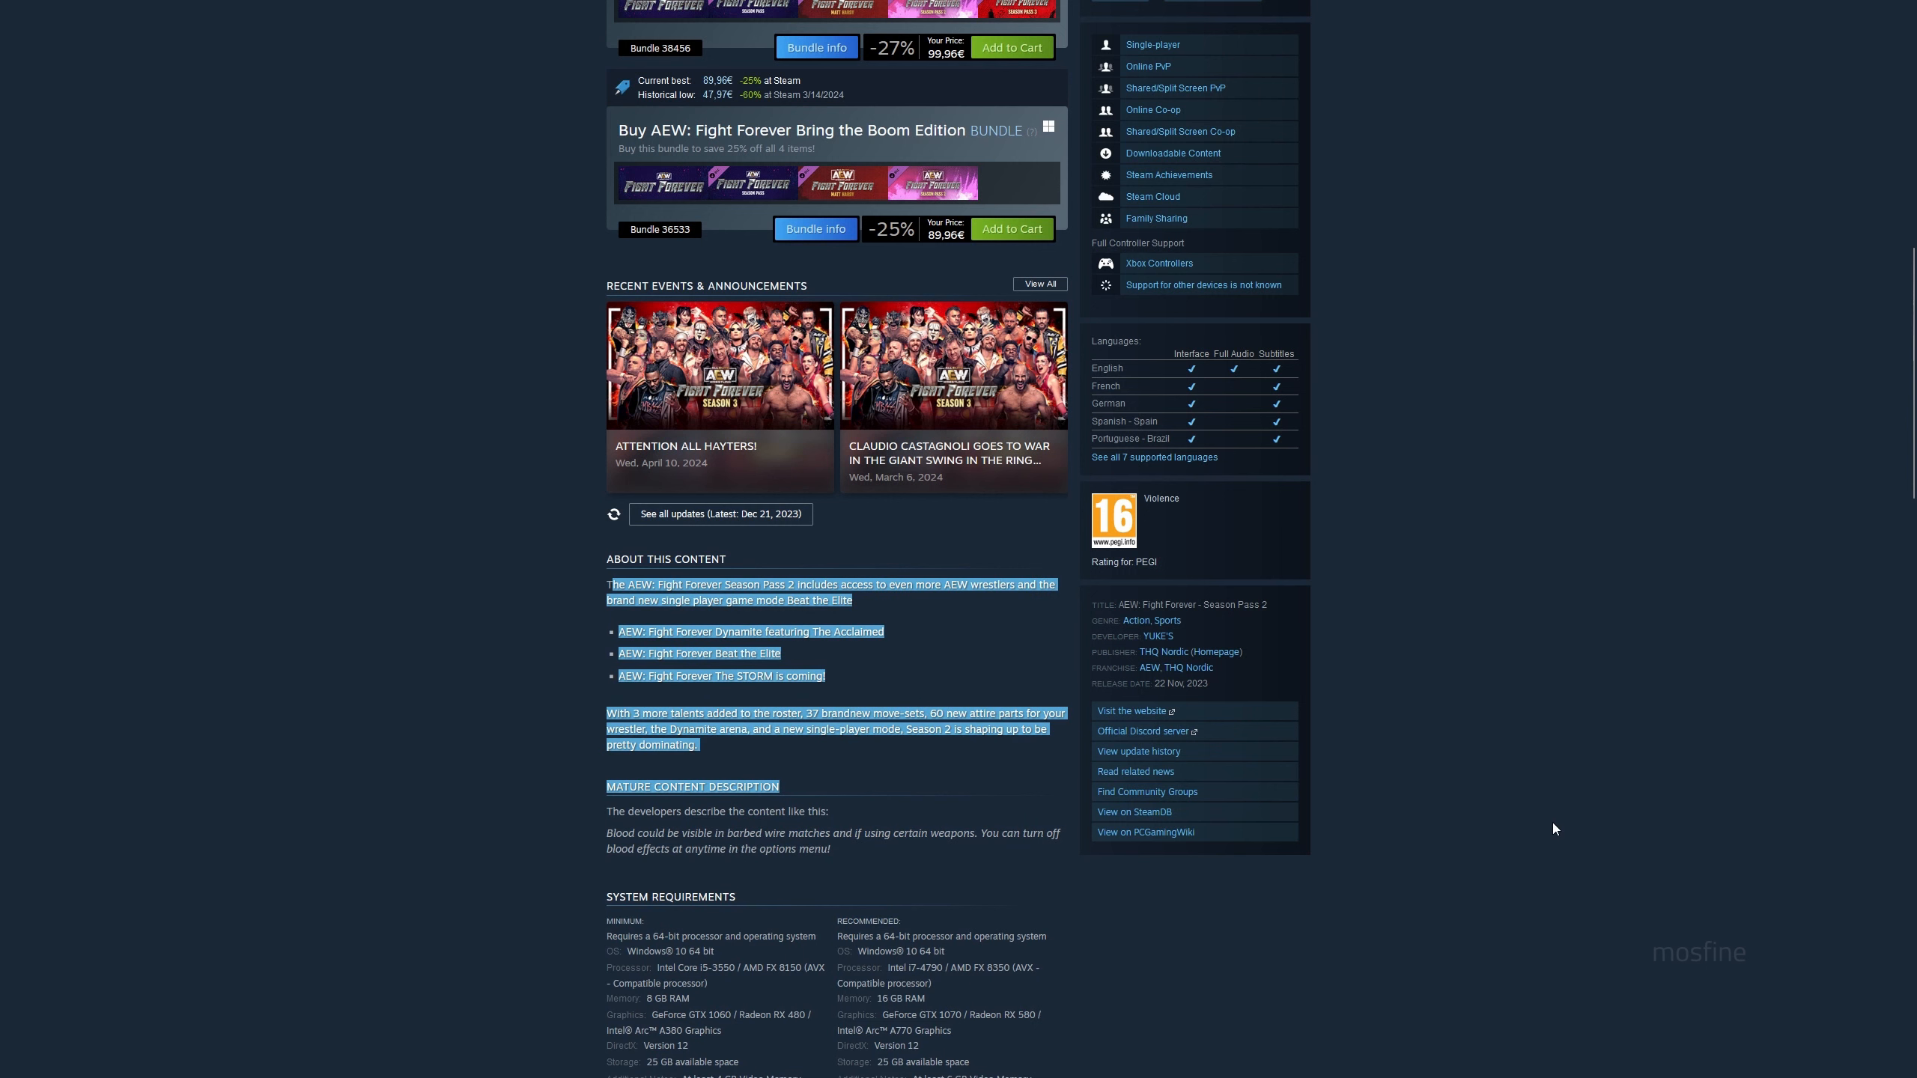
pyautogui.scroll(-3)
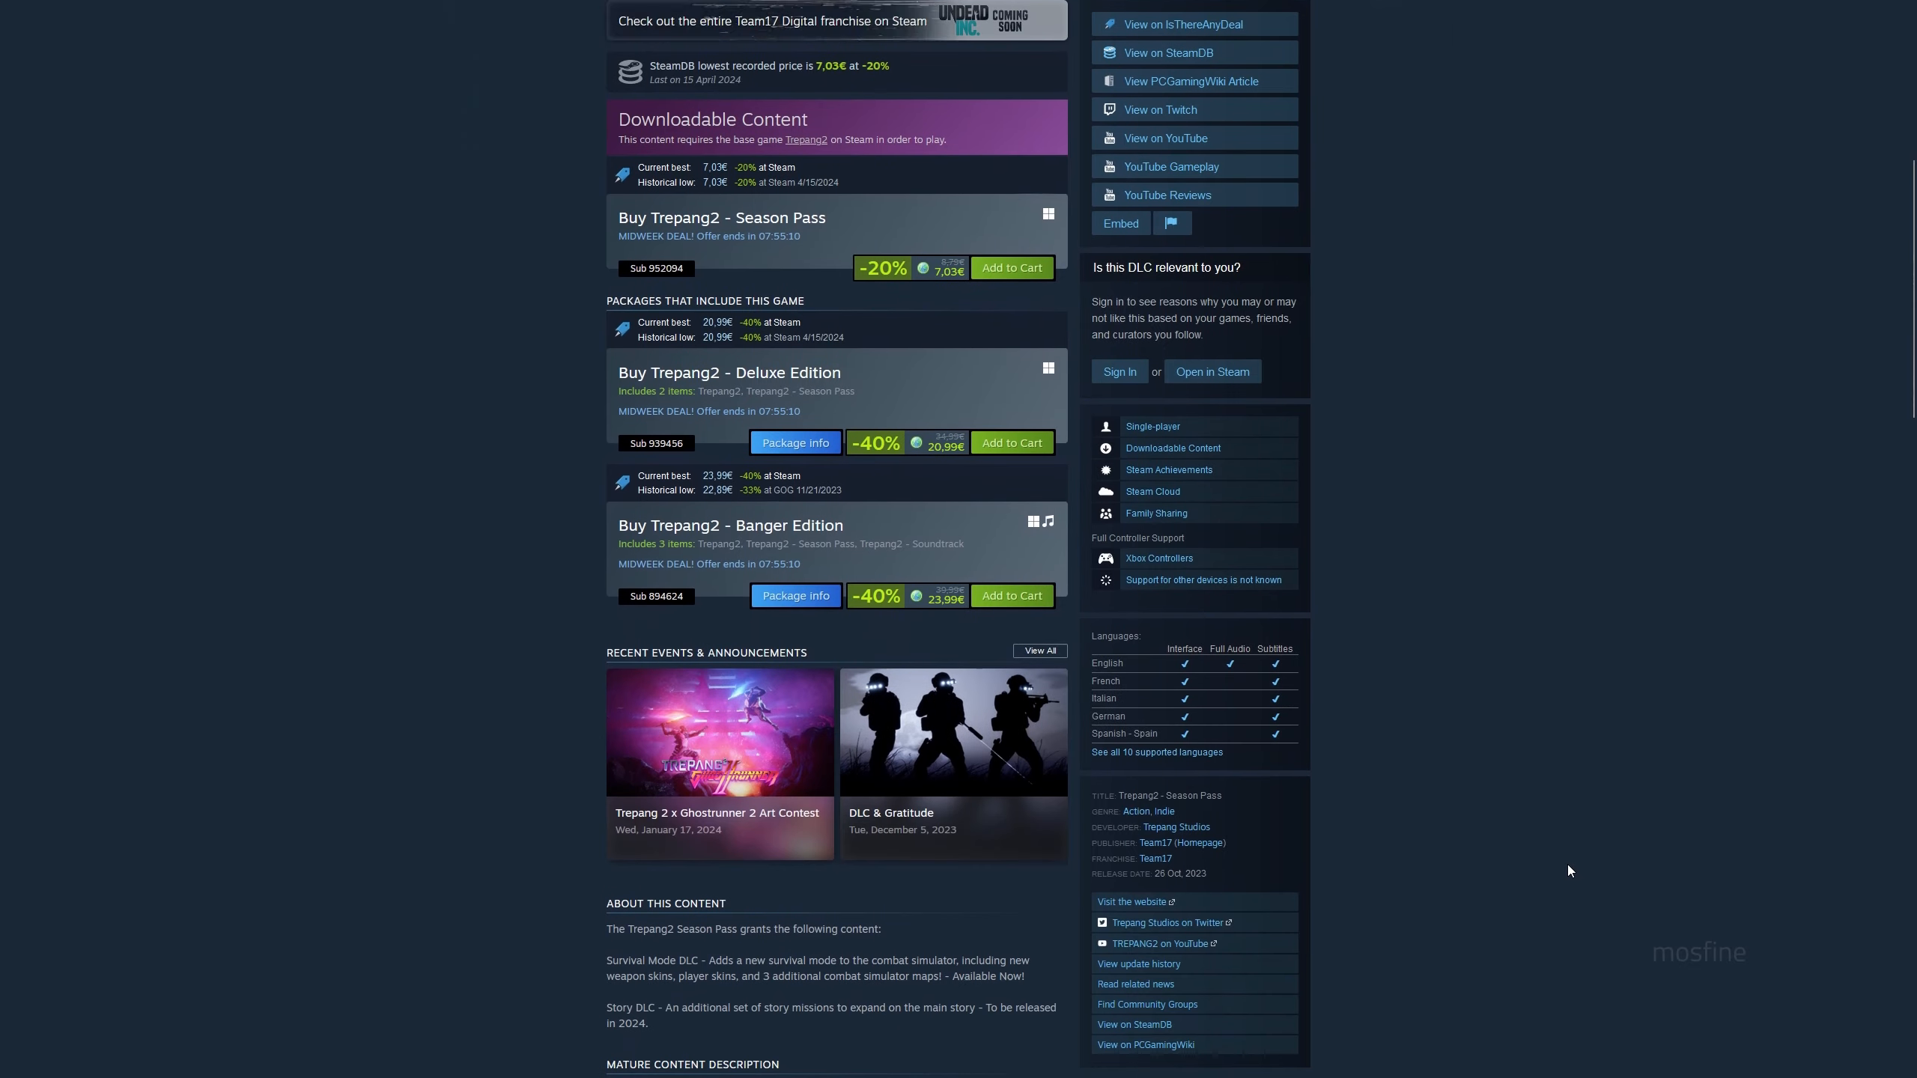
# - Scroll to the Trepang2 Season Pass description covering Survival Mode and Story DLC
pyautogui.scroll(-3)
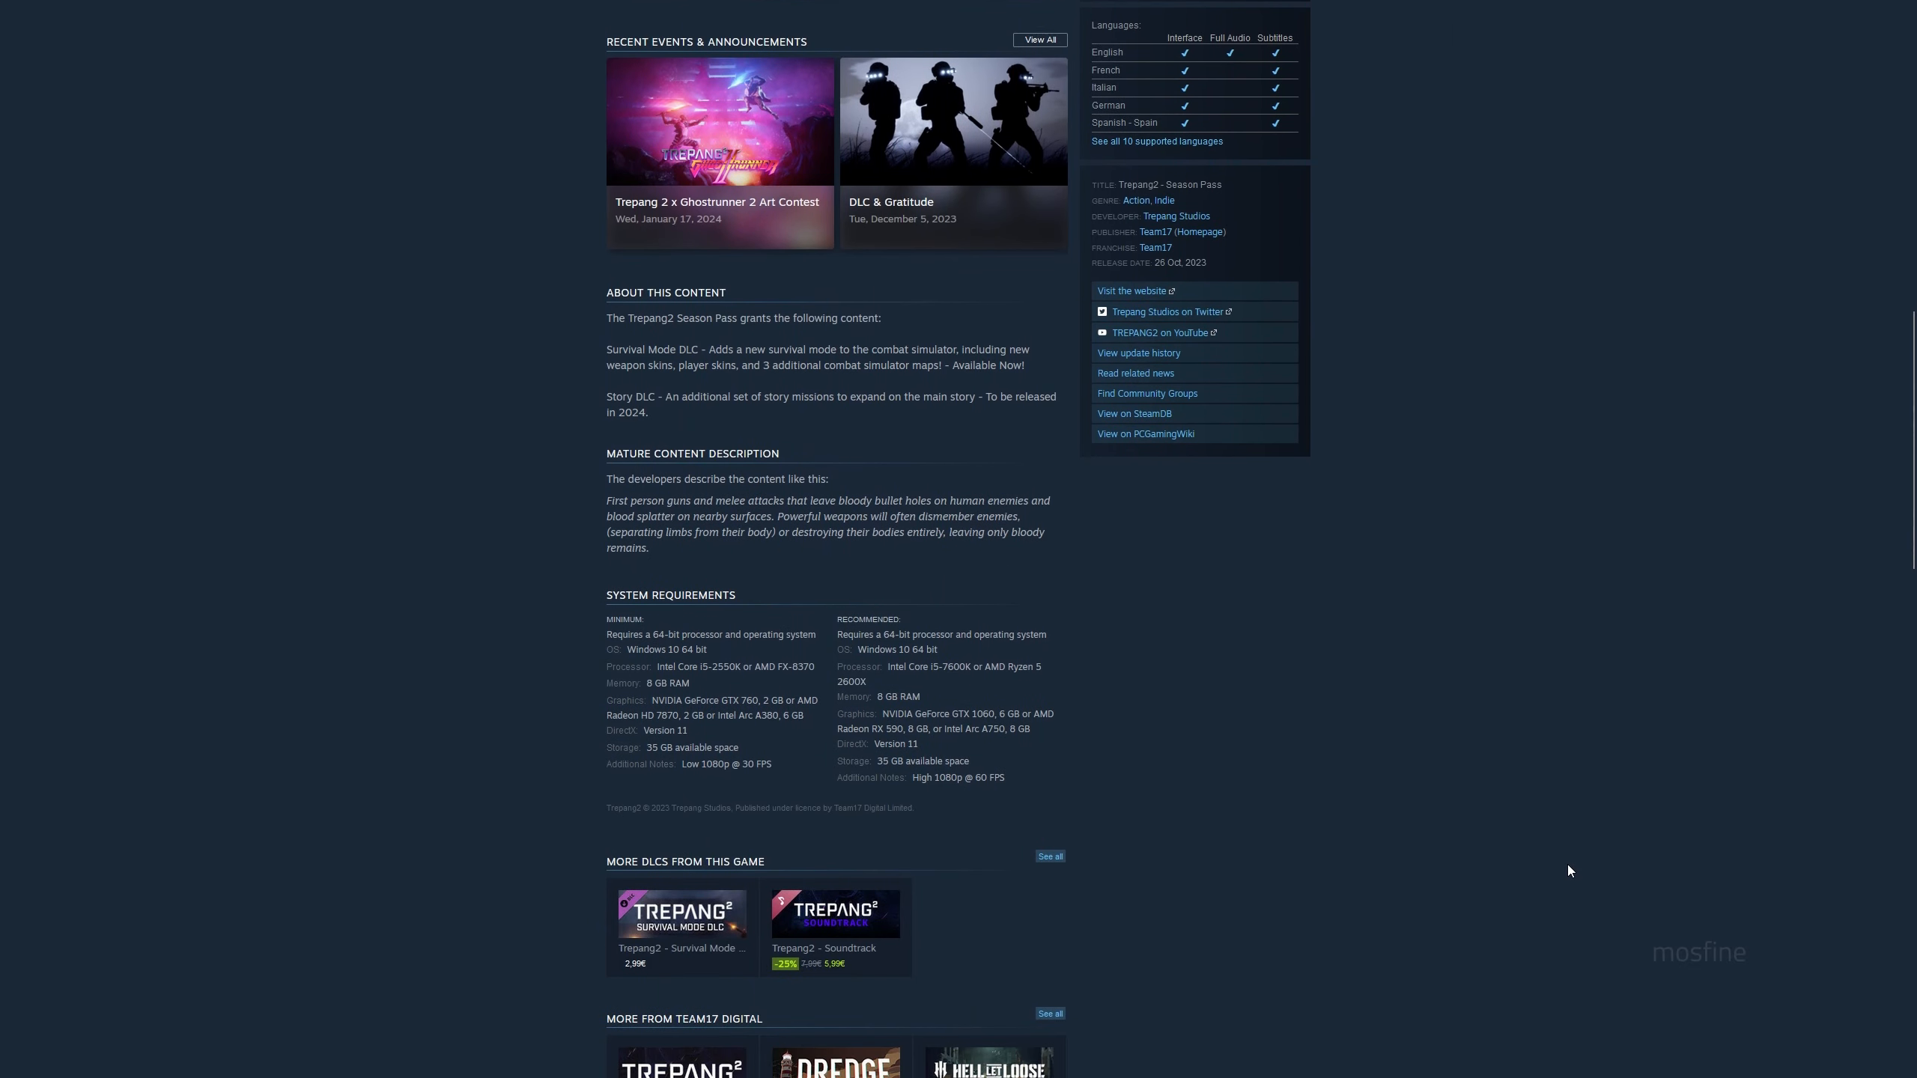
pyautogui.moveTo(562, 330)
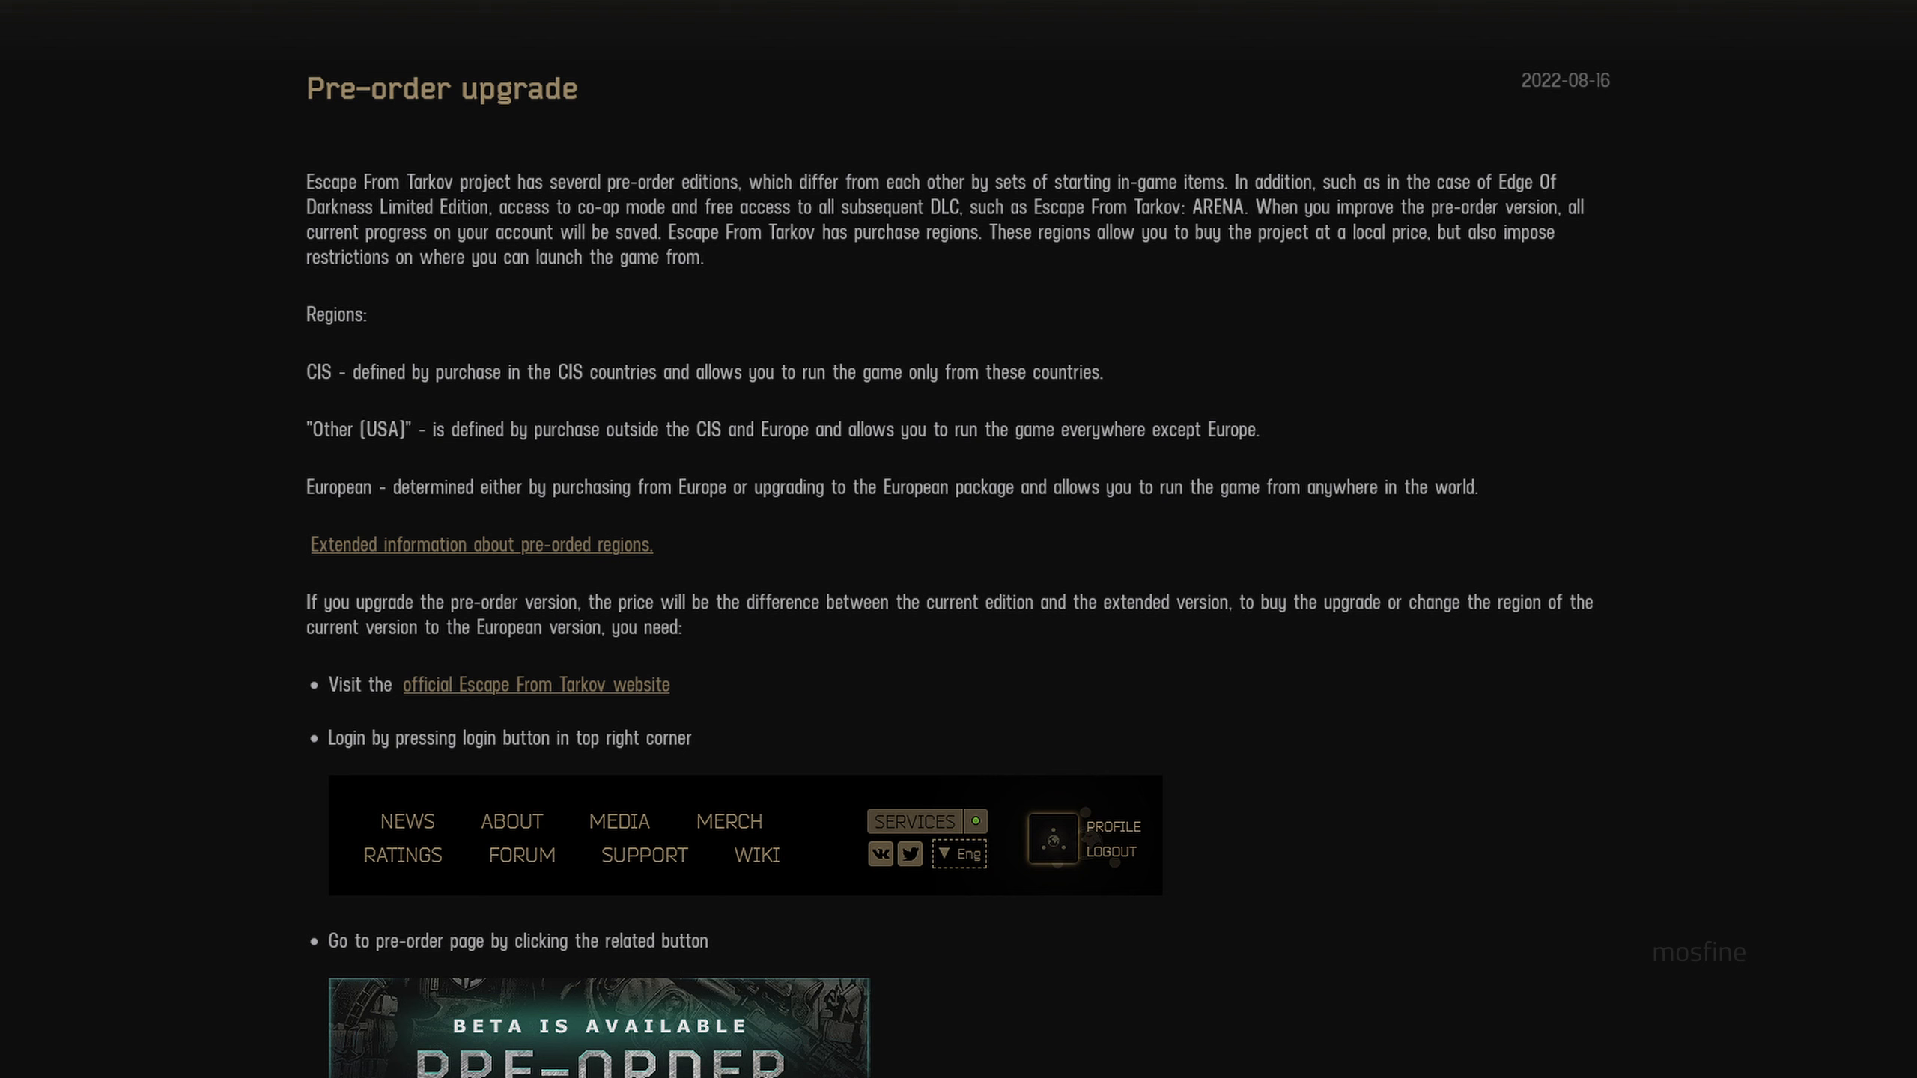
# - Move down the Escape from Tarkov pre-order upgrade article toward the Alpha testing started news item
pyautogui.scroll(-3)
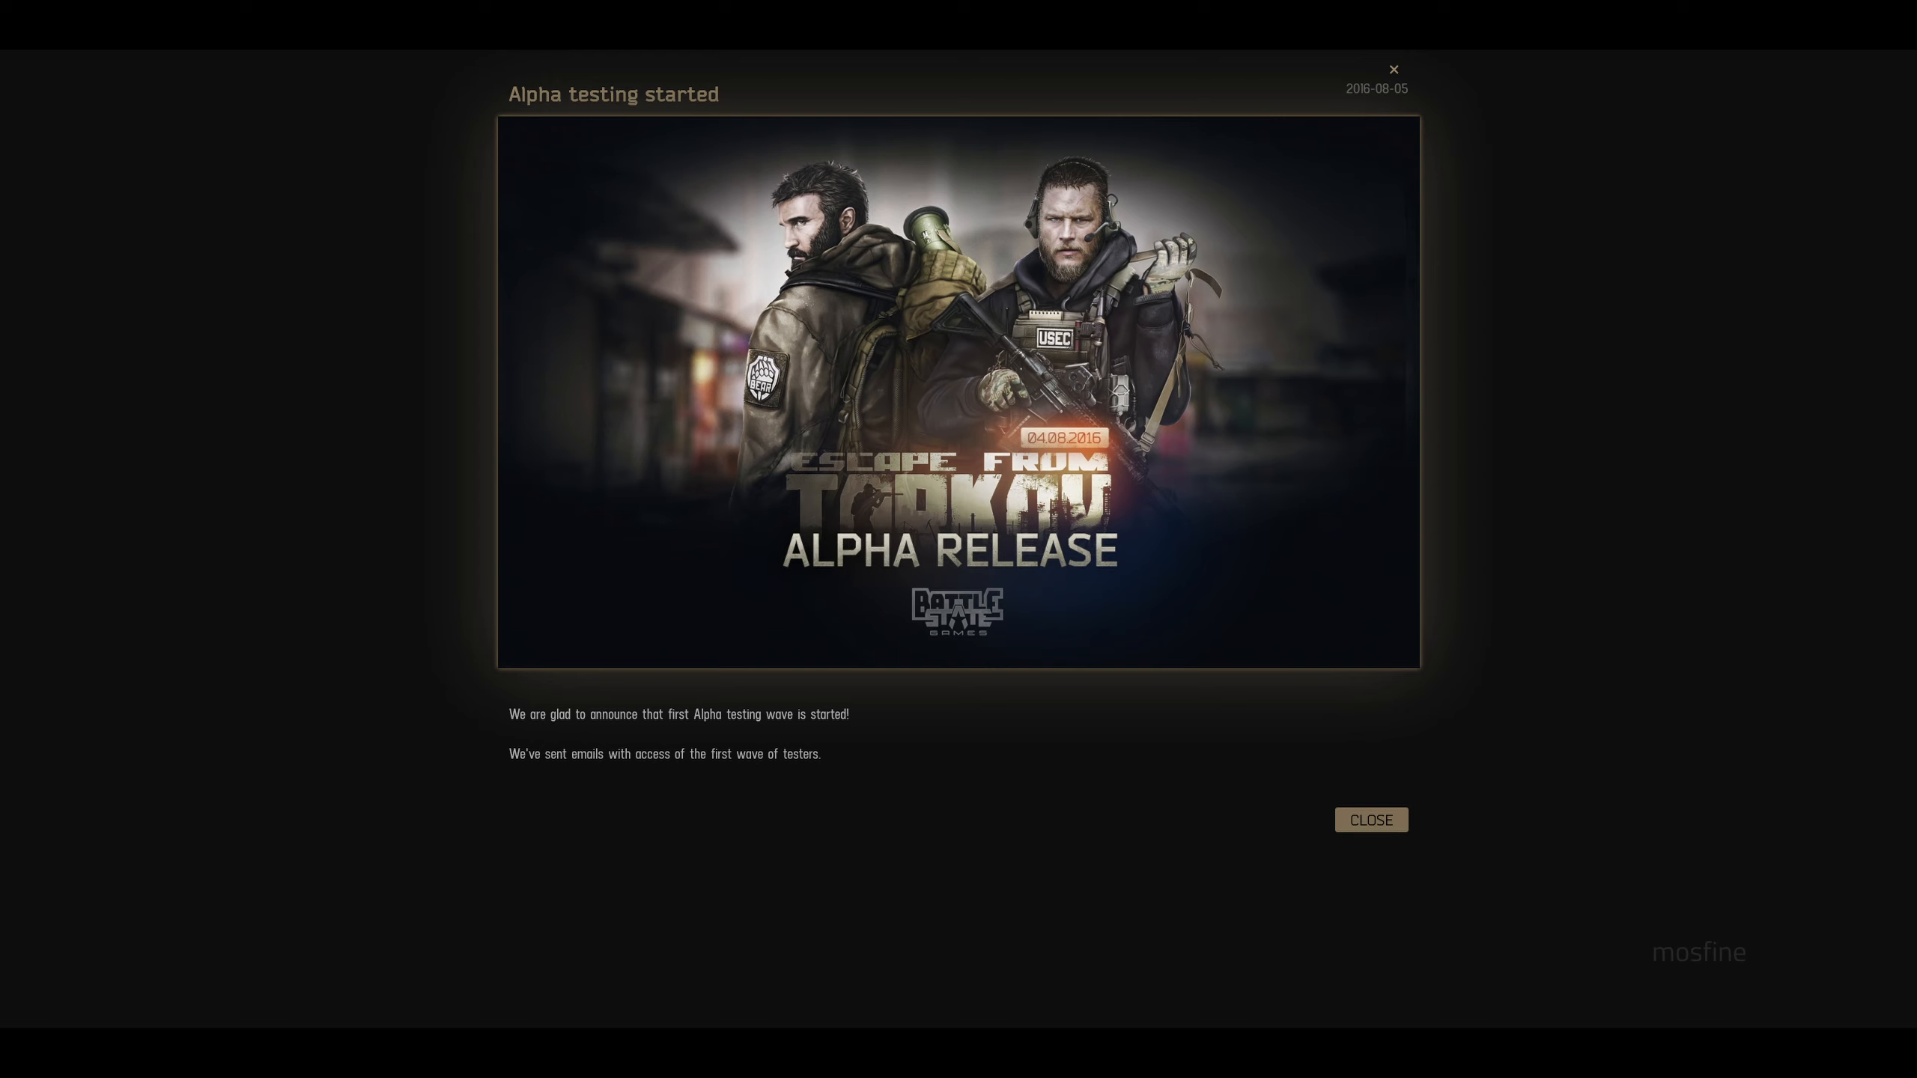
# - Close the Alpha testing announcement to return to the news list of patch notes
pyautogui.click(1369, 819)
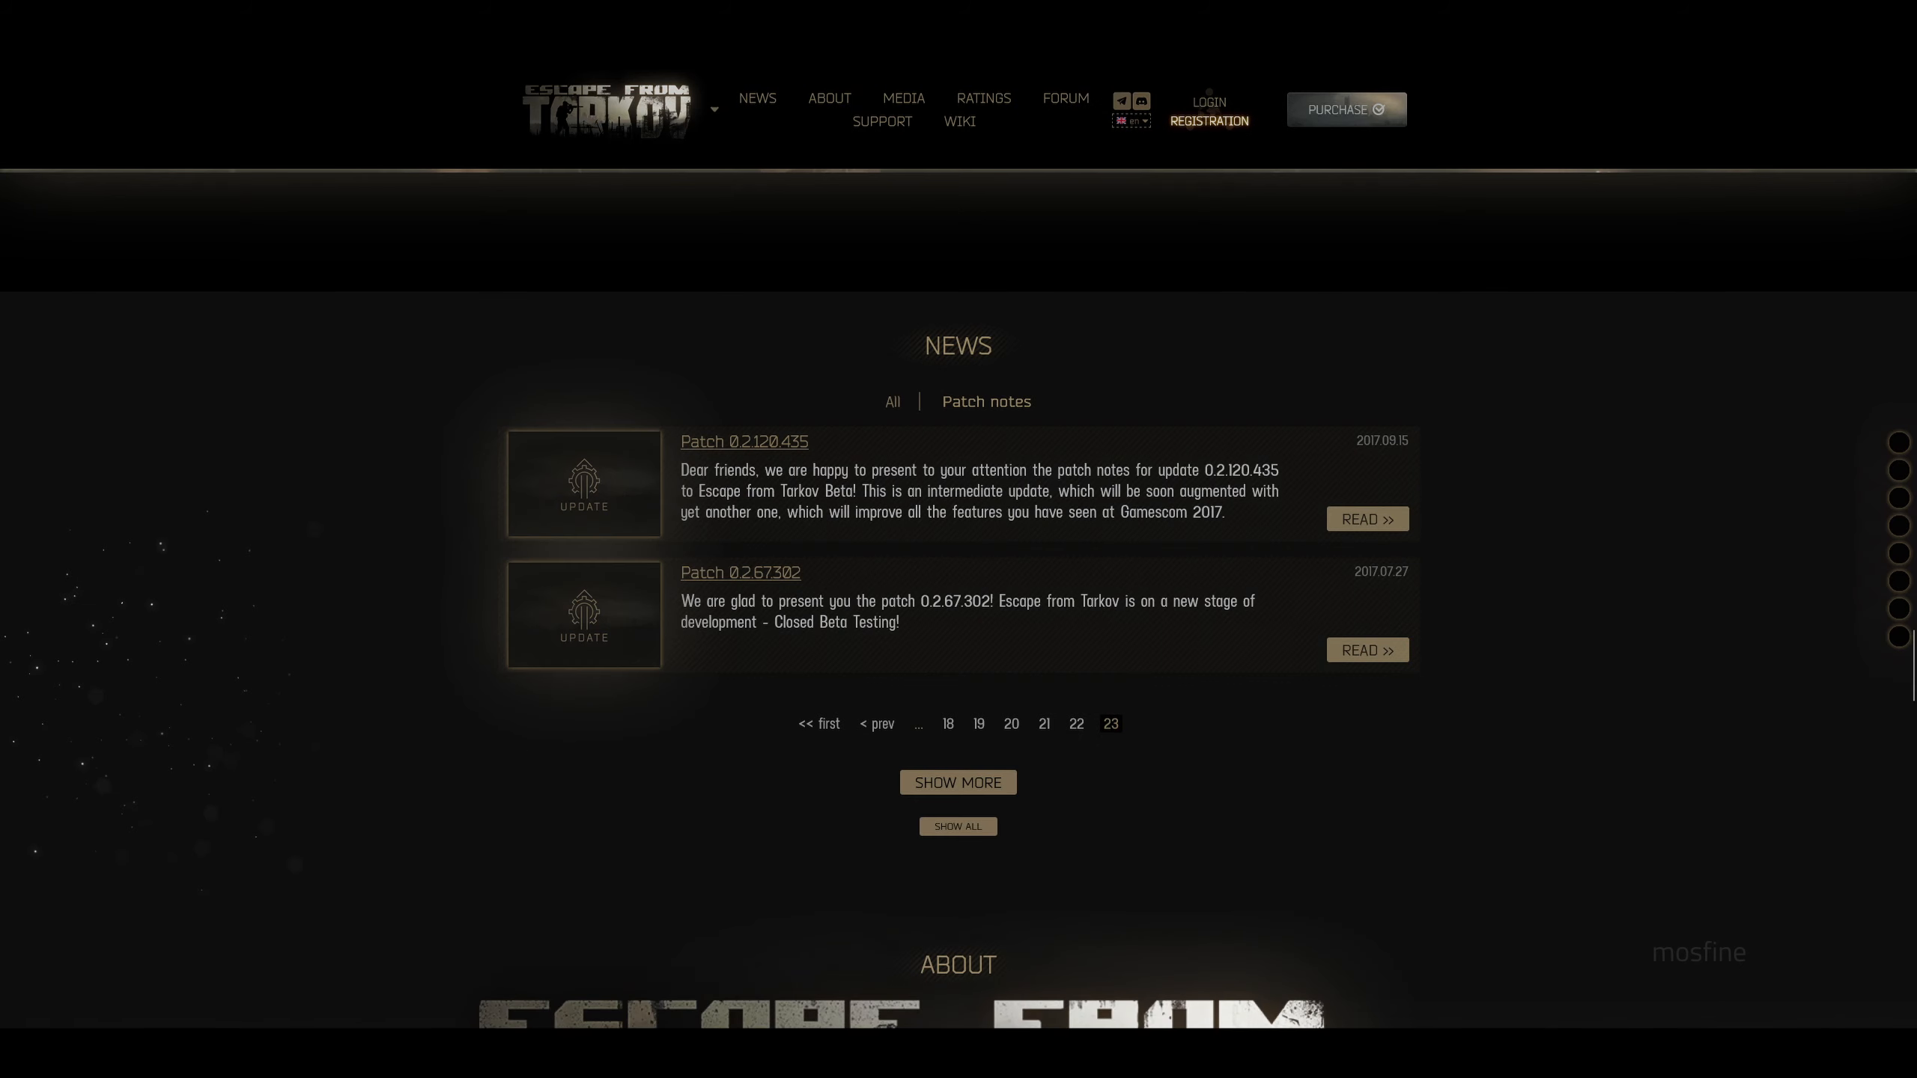